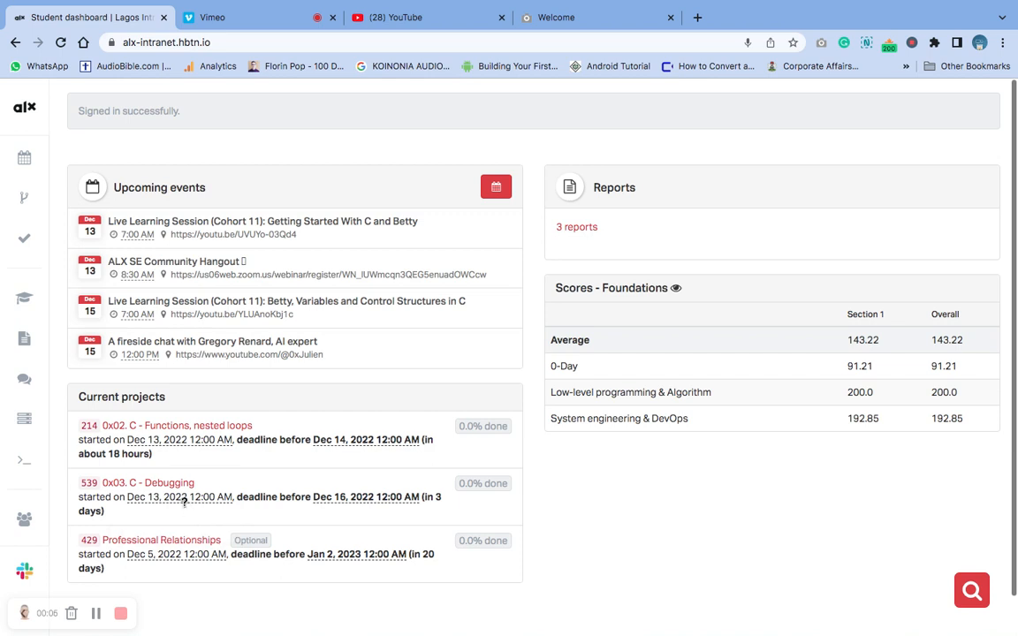
Open the '0x03. C - Debugging' project from Current projects on the dashboard
{"action": "left_click", "coordinate": [148, 482]}
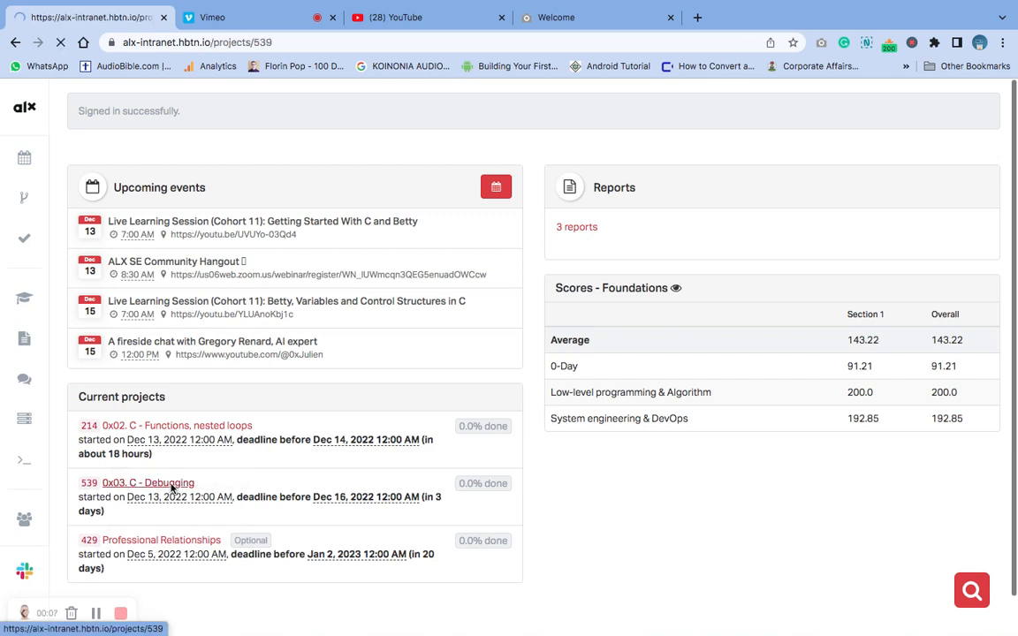
Scroll past Resources, Learning Objectives and Requirements to Quiz Question #0's buggy code
{"action": "left_click", "coordinate": [147, 483]}
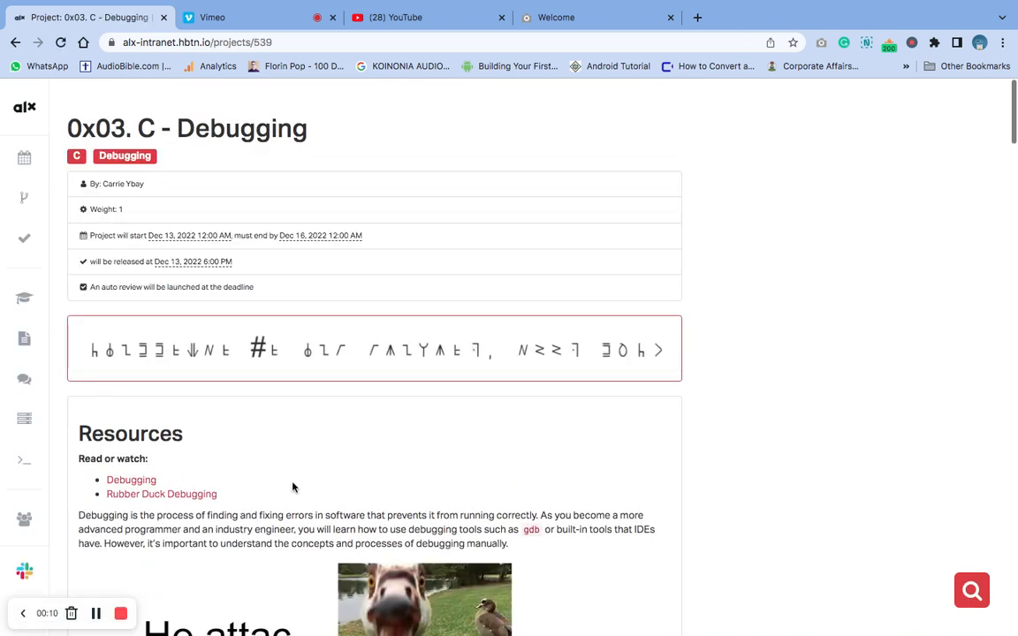
{"action": "scroll", "scroll_direction": "down", "scroll_amount": 3}
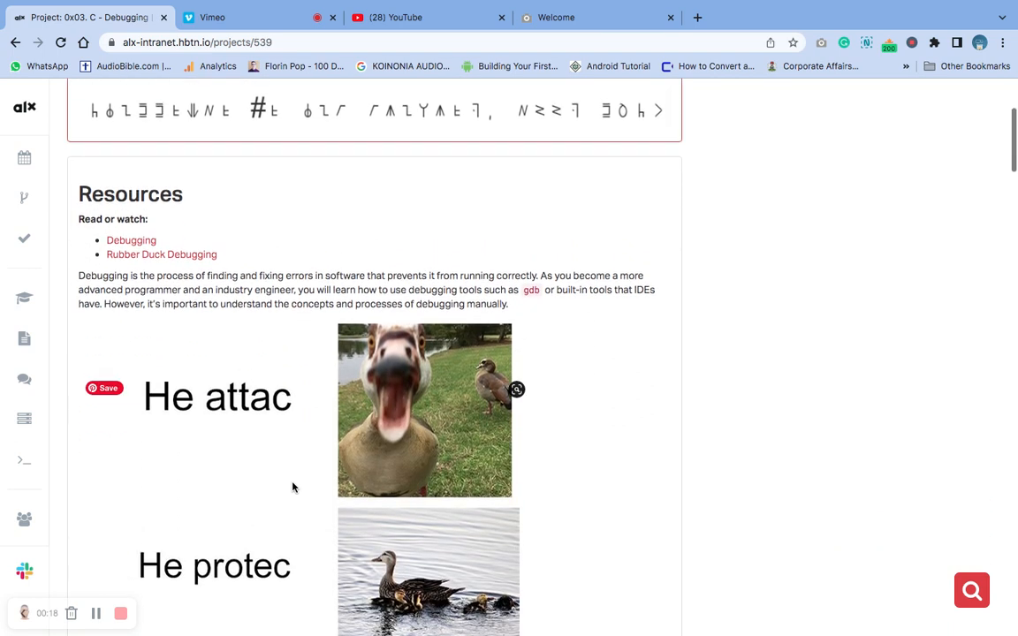
{"action": "scroll", "scroll_direction": "down", "scroll_amount": 3}
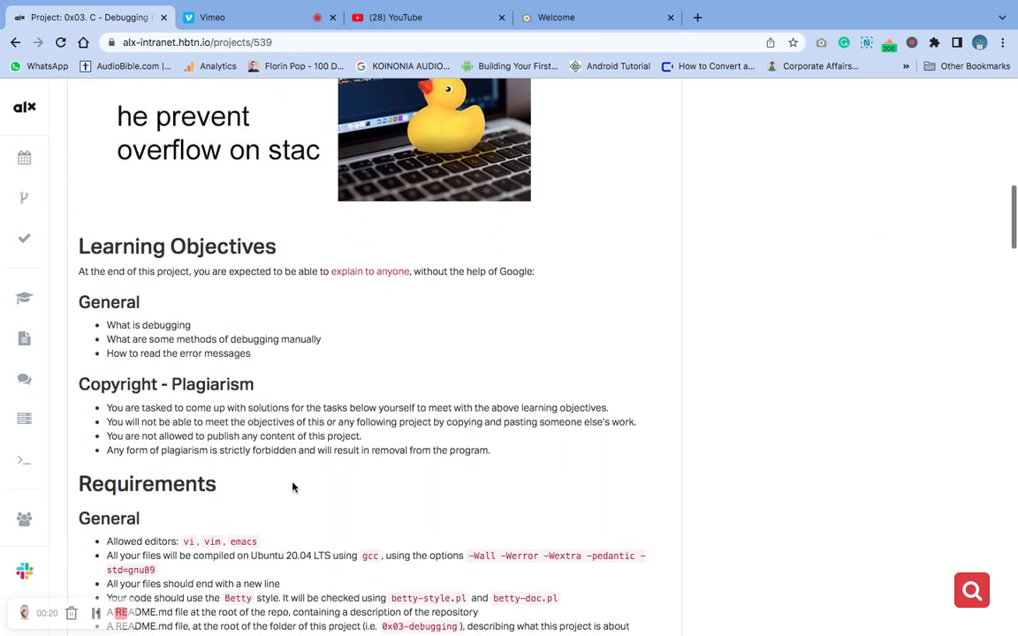
{"action": "scroll", "scroll_direction": "down", "scroll_amount": 3}
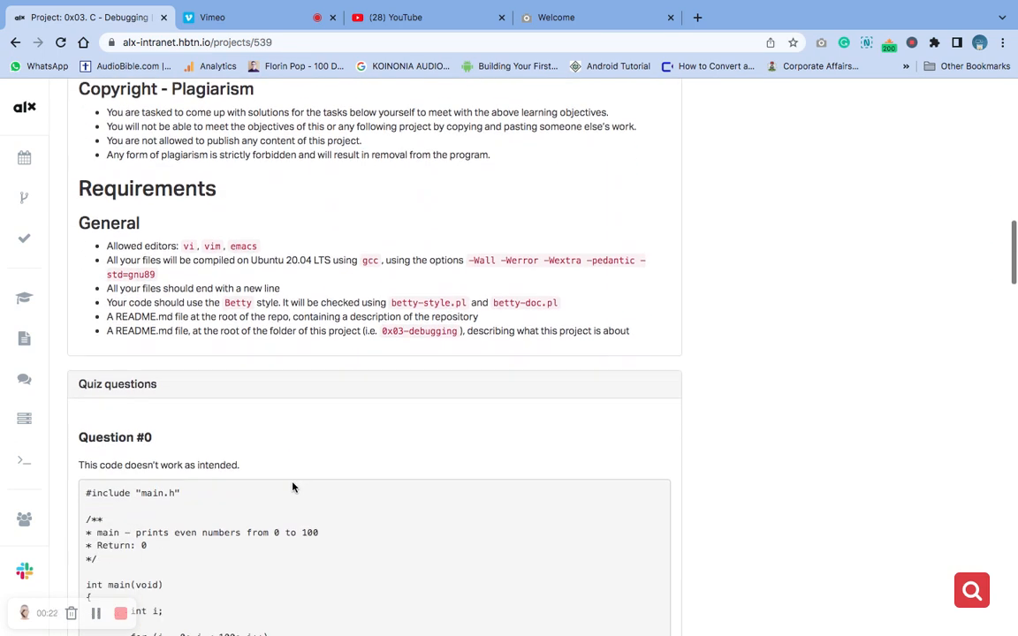
{"action": "scroll", "scroll_direction": "down", "scroll_amount": 3}
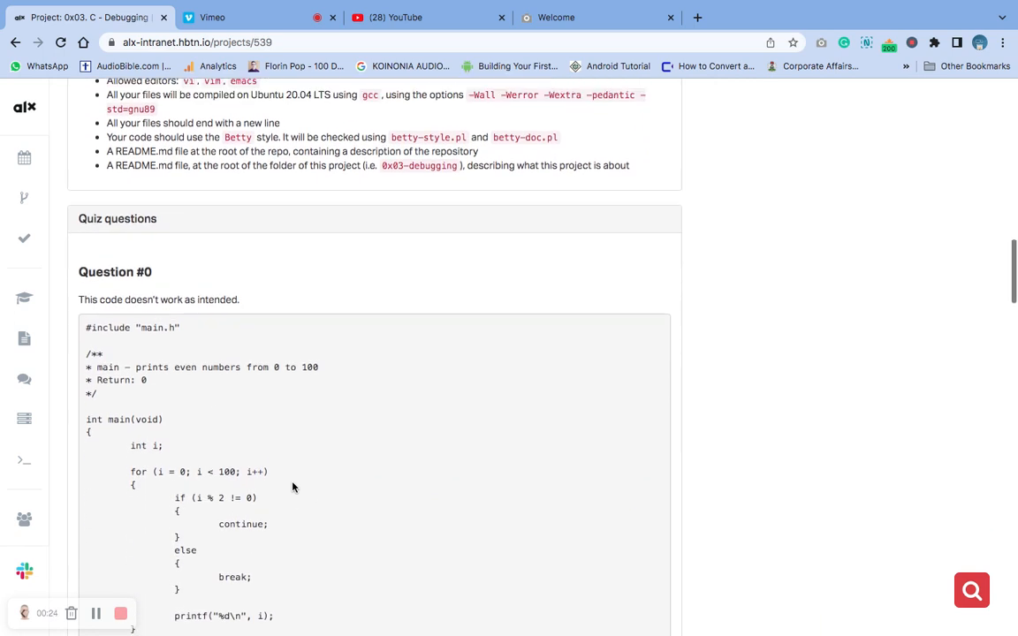
{"action": "scroll", "scroll_direction": "down", "scroll_amount": 3}
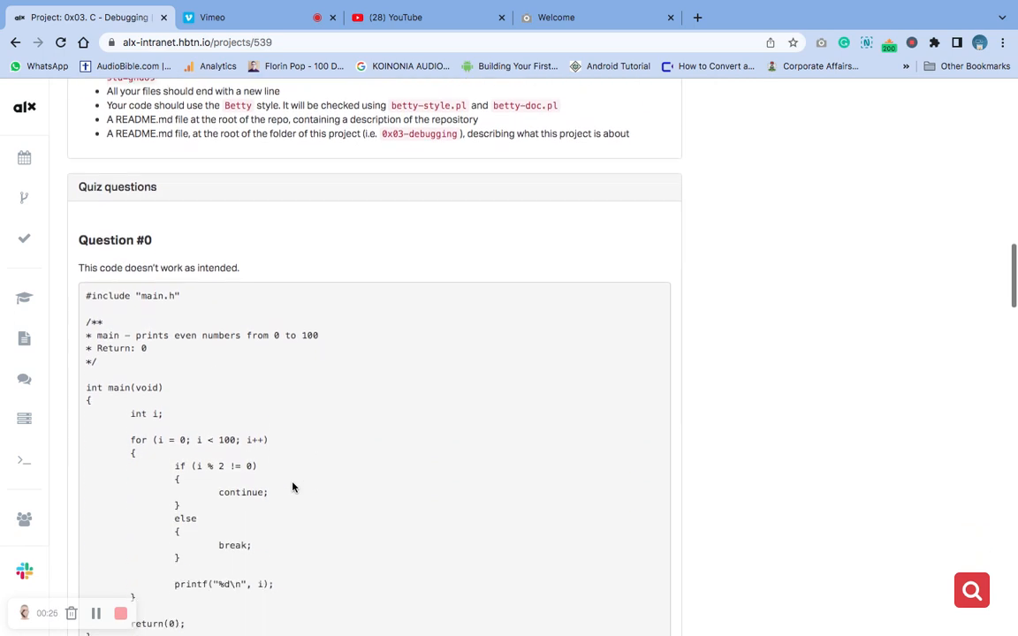
{"action": "scroll", "scroll_direction": "down", "scroll_amount": 3}
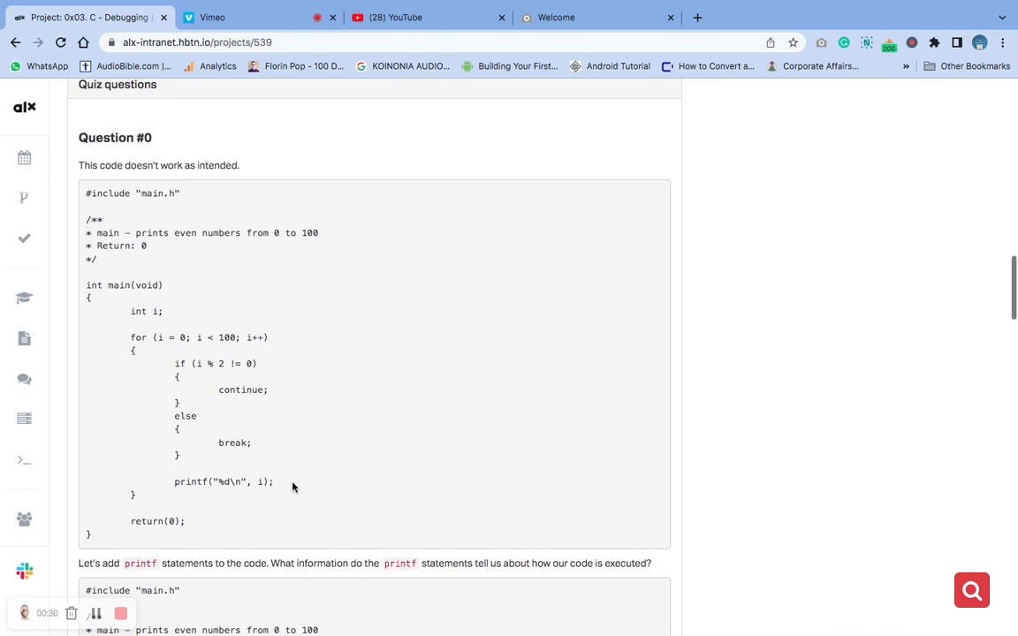
{"action": "scroll", "scroll_direction": "down", "scroll_amount": 3}
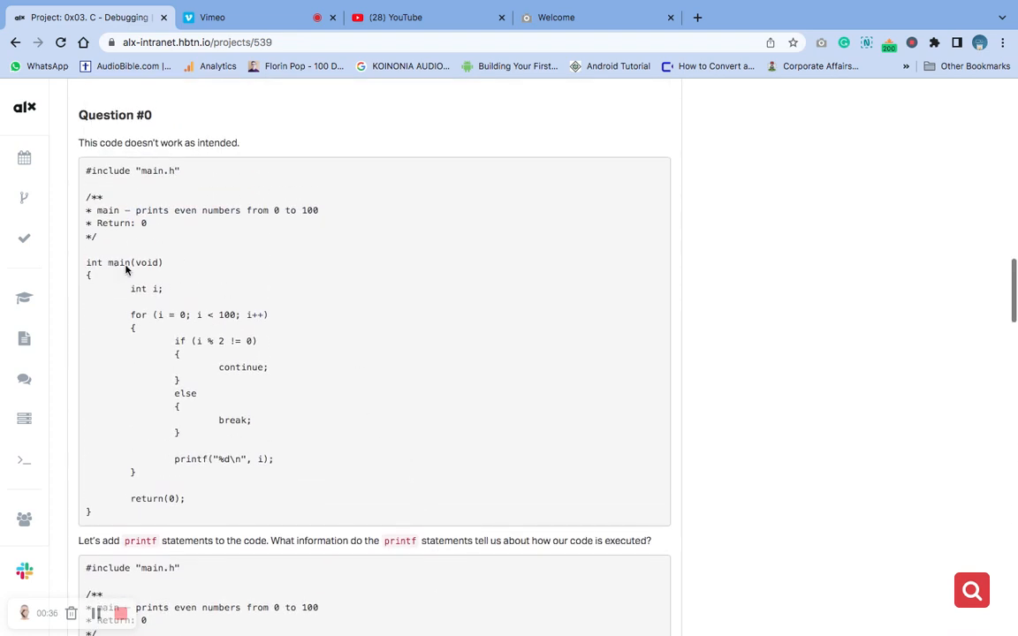
{"action": "double_click", "coordinate": [132, 171]}
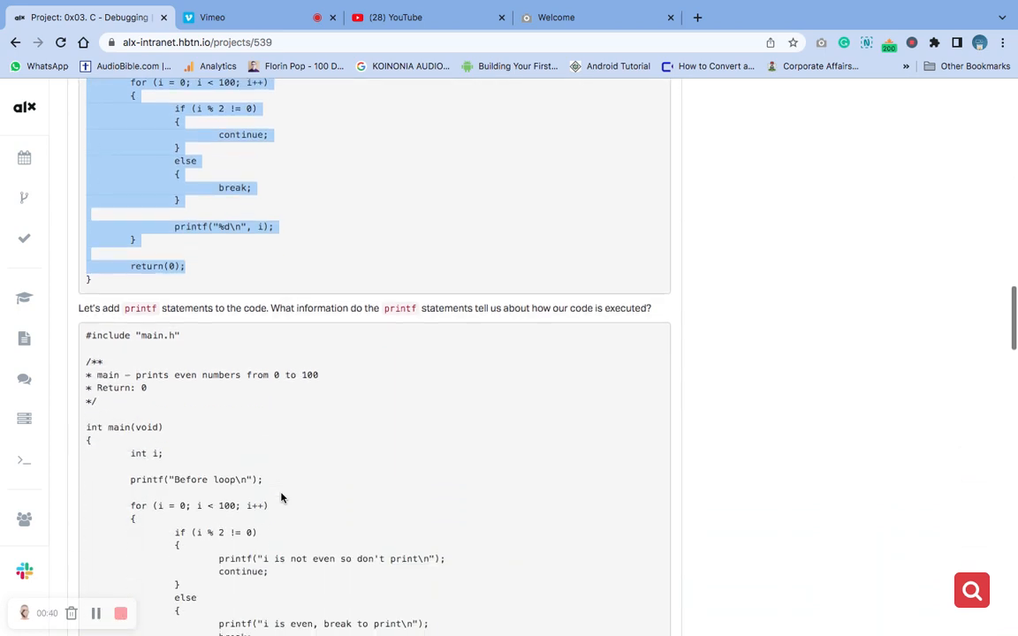
{"action": "mouse_move", "coordinate": [96, 325]}
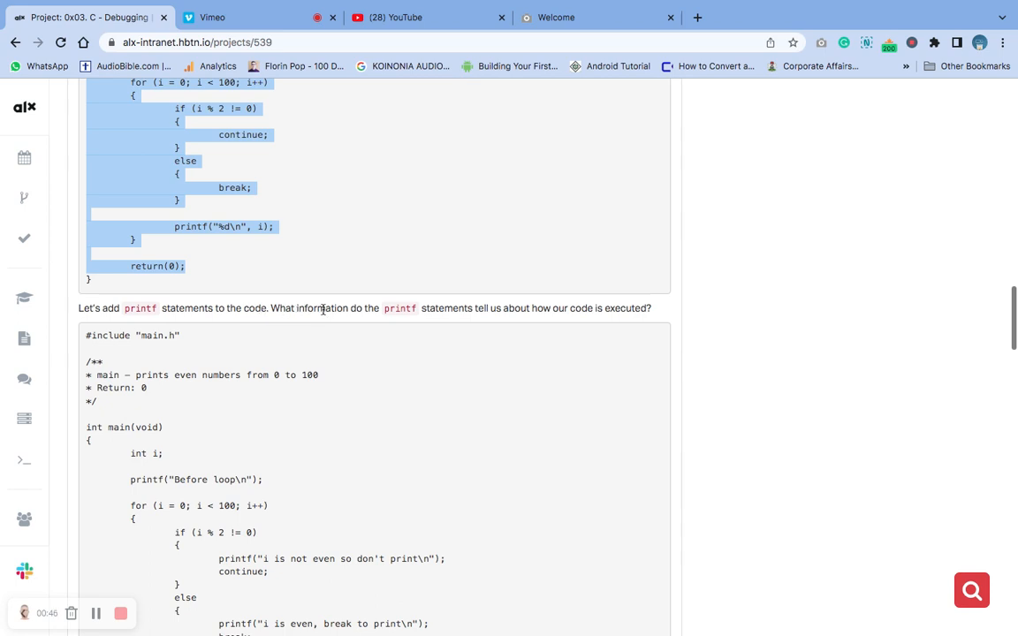
{"action": "mouse_move", "coordinate": [449, 312]}
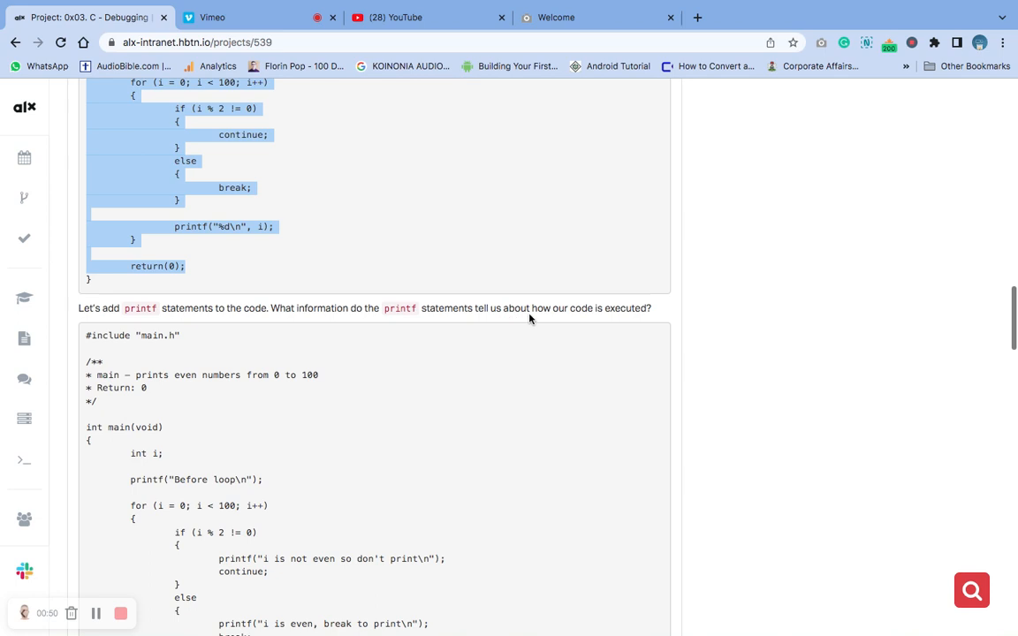
{"action": "mouse_move", "coordinate": [556, 314]}
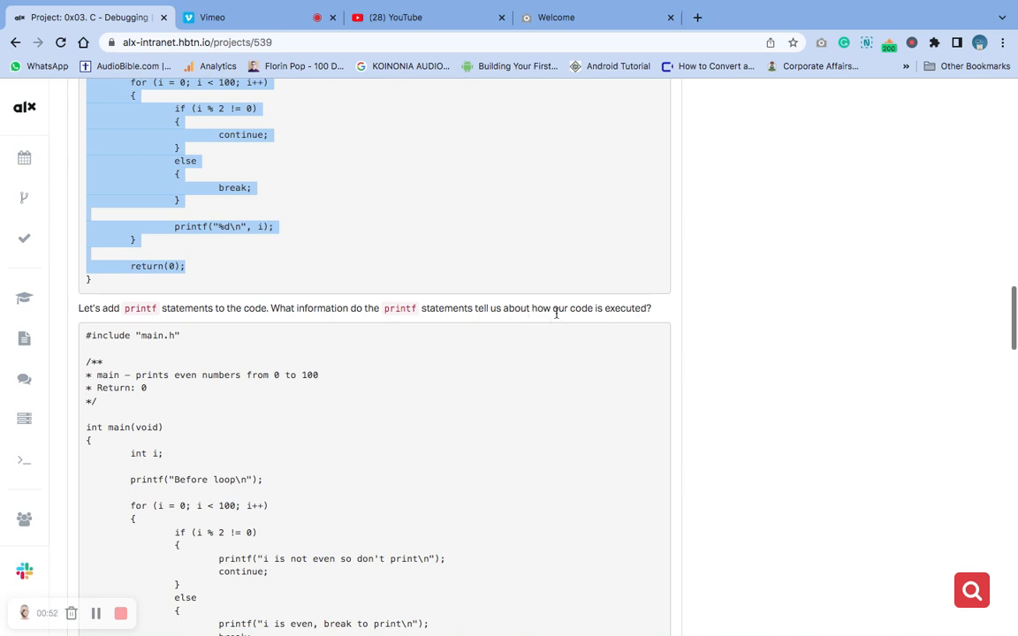
{"action": "scroll", "scroll_direction": "down", "scroll_amount": 3}
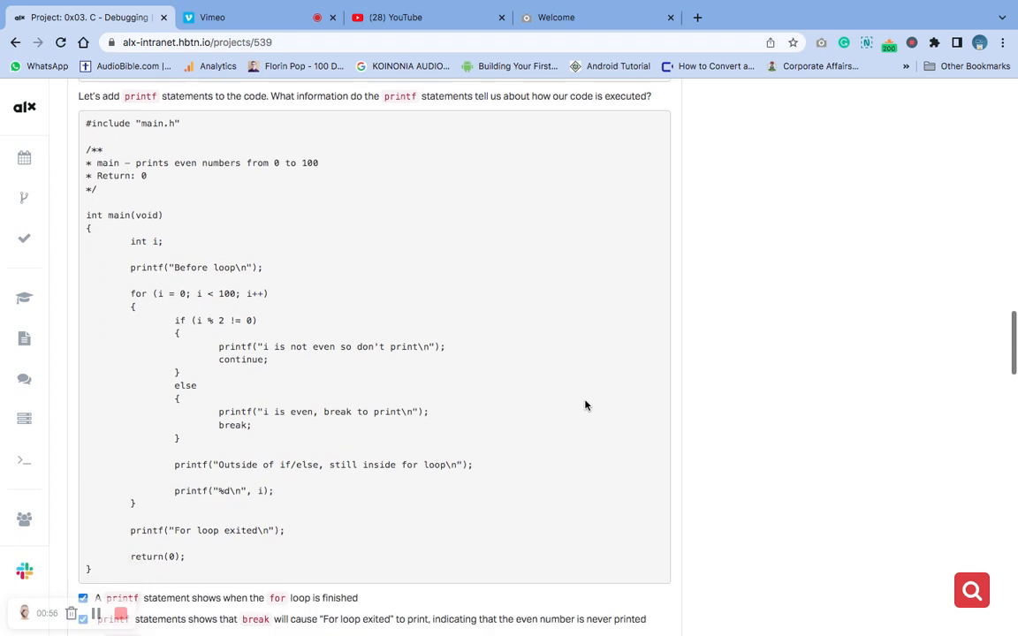
{"action": "scroll", "scroll_direction": "down", "scroll_amount": 3}
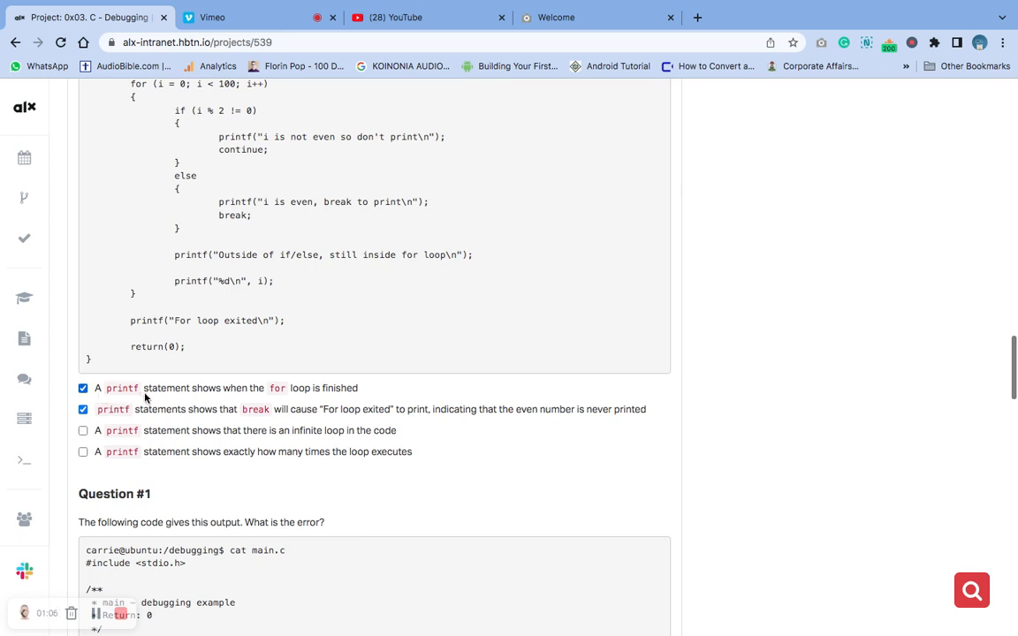
{"action": "mouse_move", "coordinate": [261, 395]}
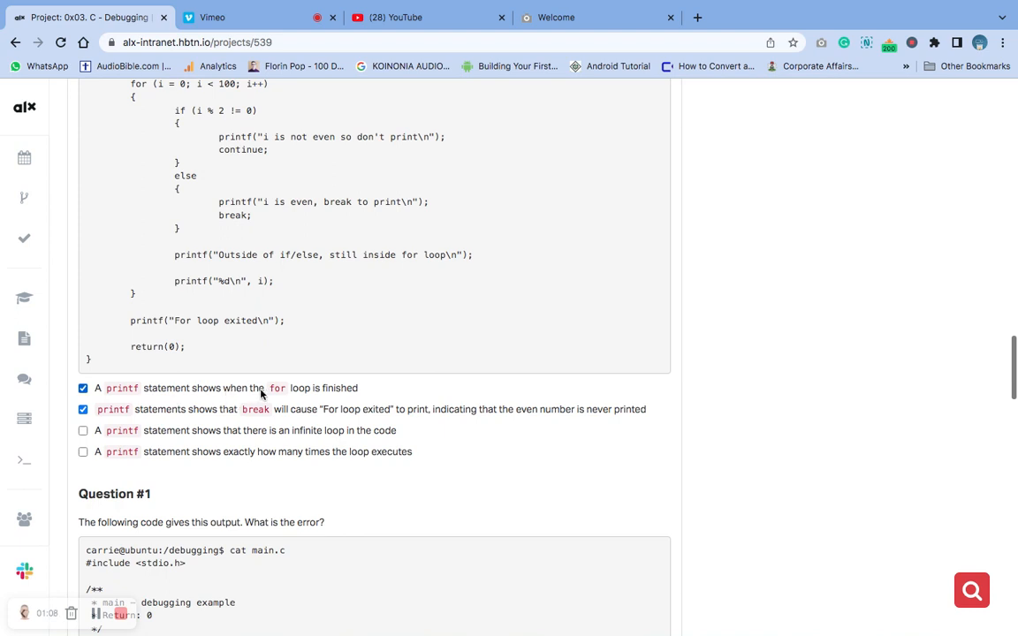
{"action": "mouse_move", "coordinate": [281, 396]}
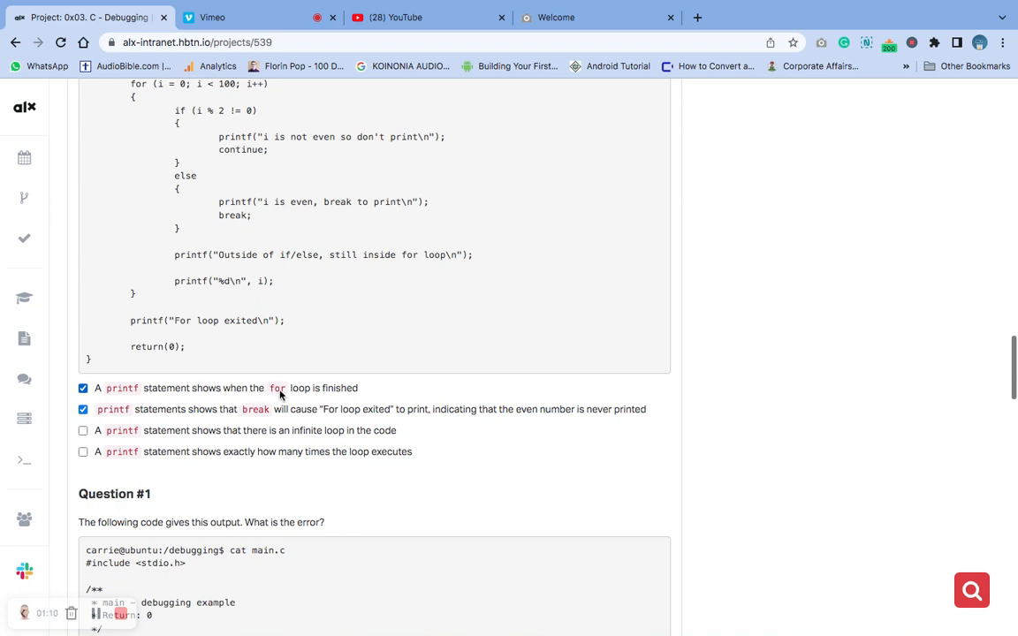
{"action": "mouse_move", "coordinate": [355, 405]}
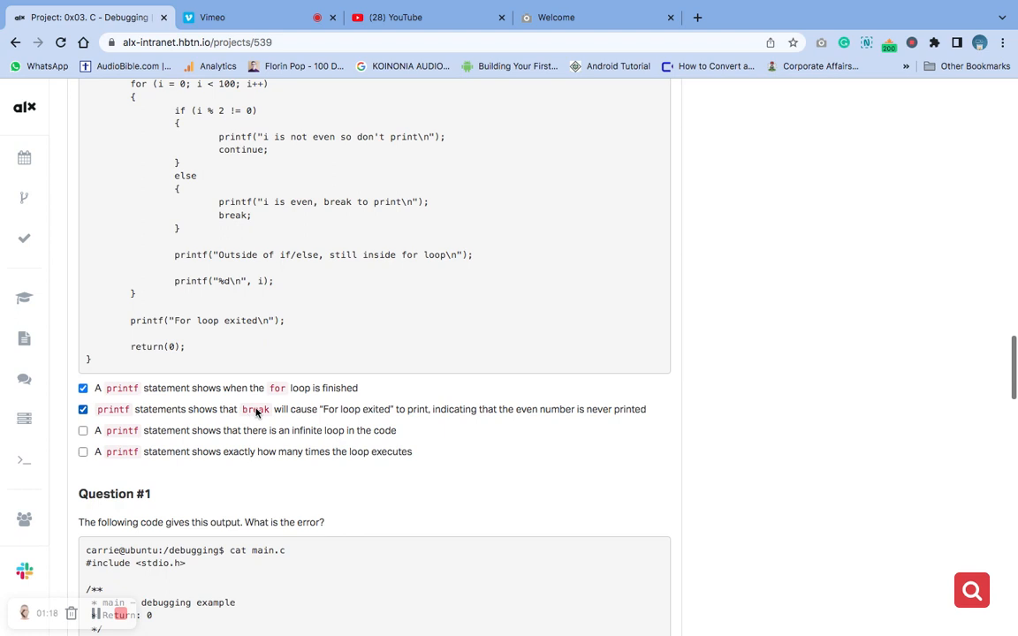
{"action": "mouse_move", "coordinate": [360, 419]}
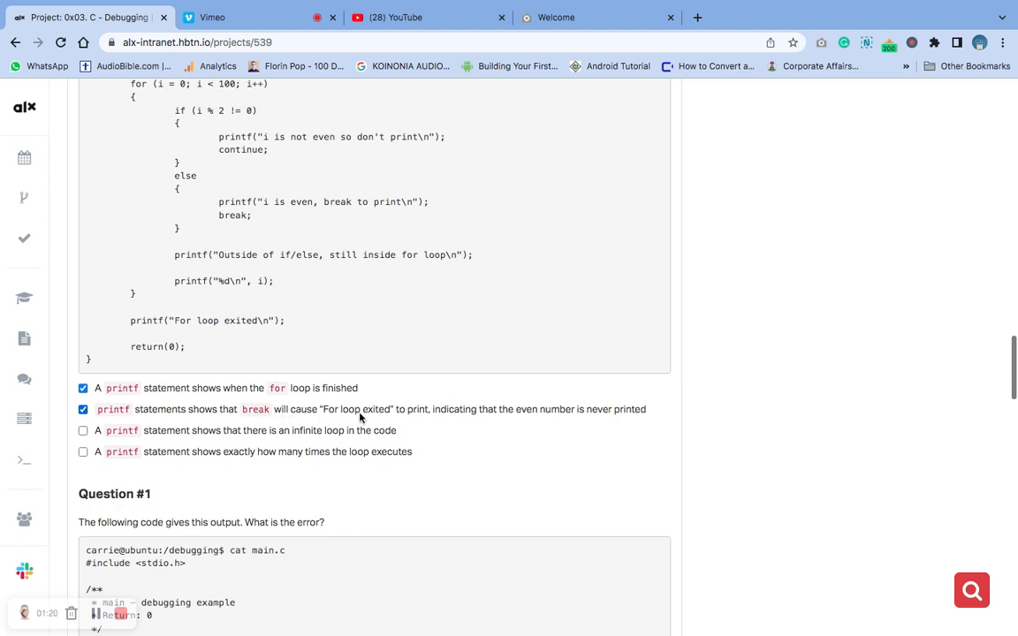
{"action": "mouse_move", "coordinate": [400, 421]}
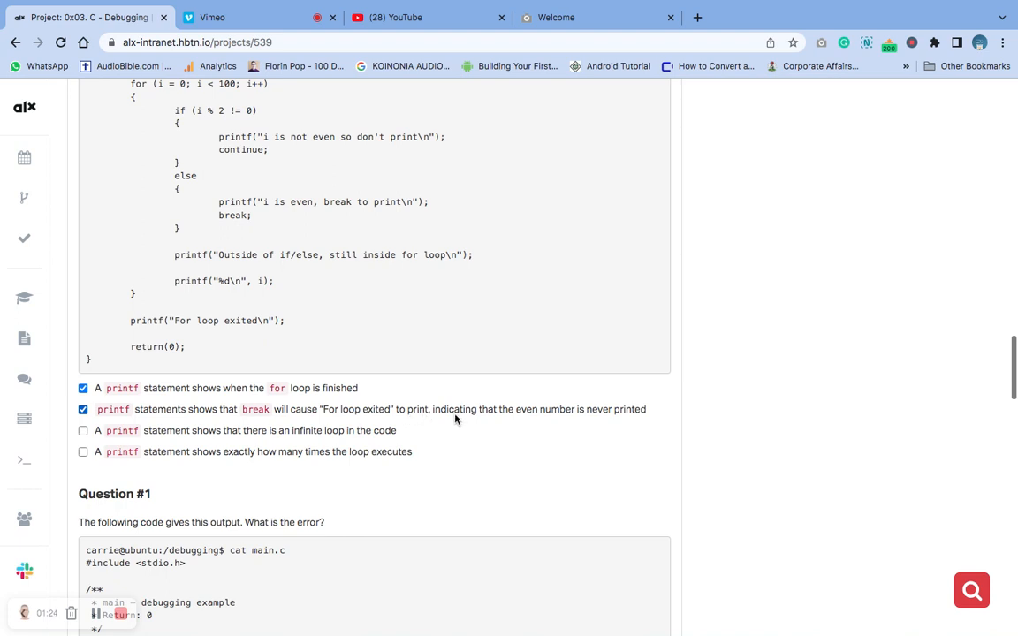
{"action": "mouse_move", "coordinate": [457, 417]}
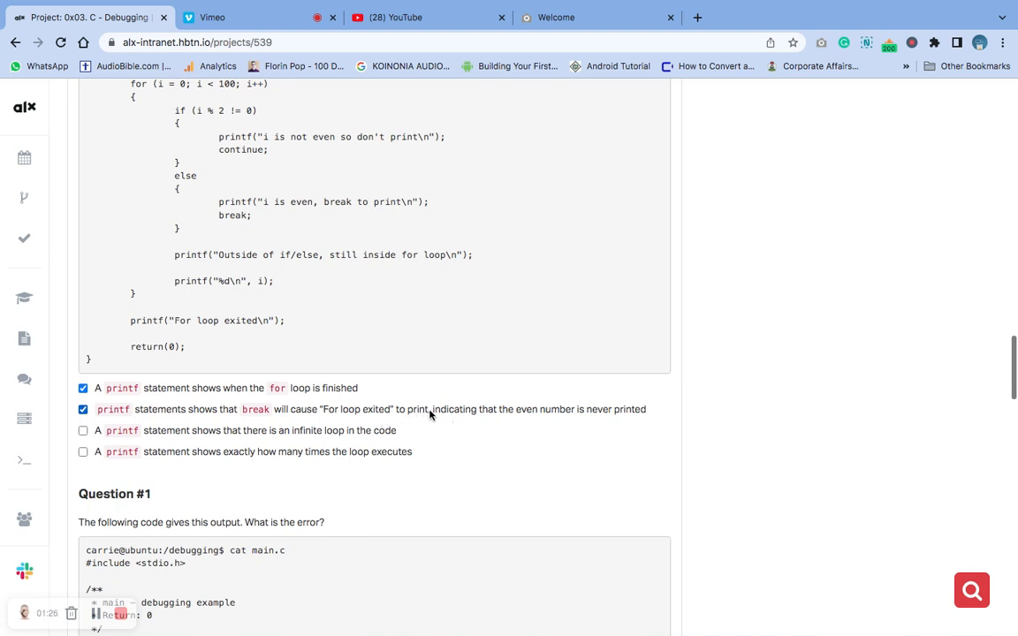
{"action": "mouse_move", "coordinate": [545, 424]}
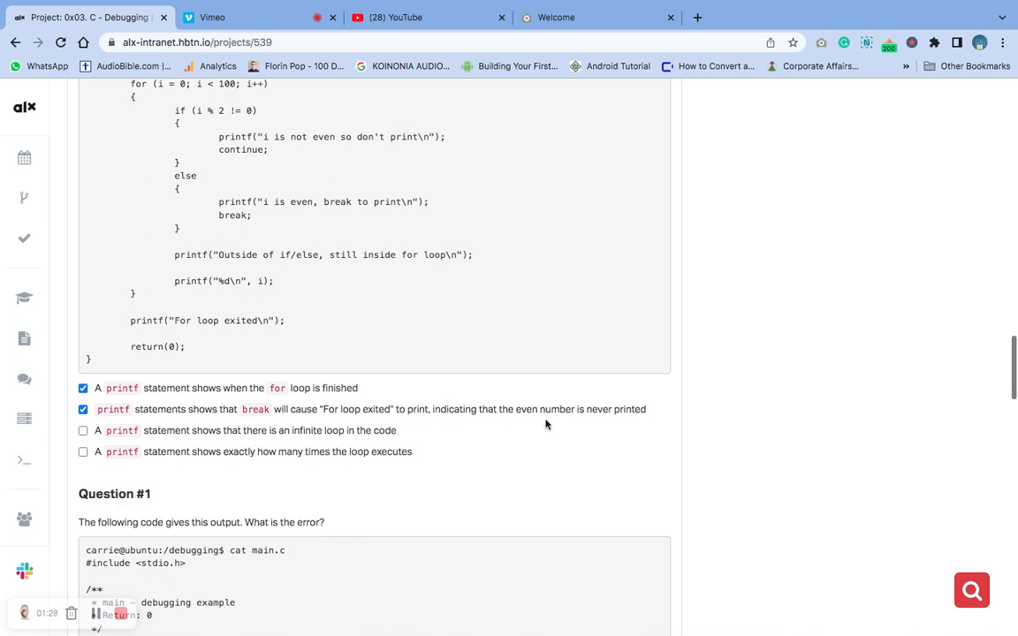
{"action": "mouse_move", "coordinate": [643, 418]}
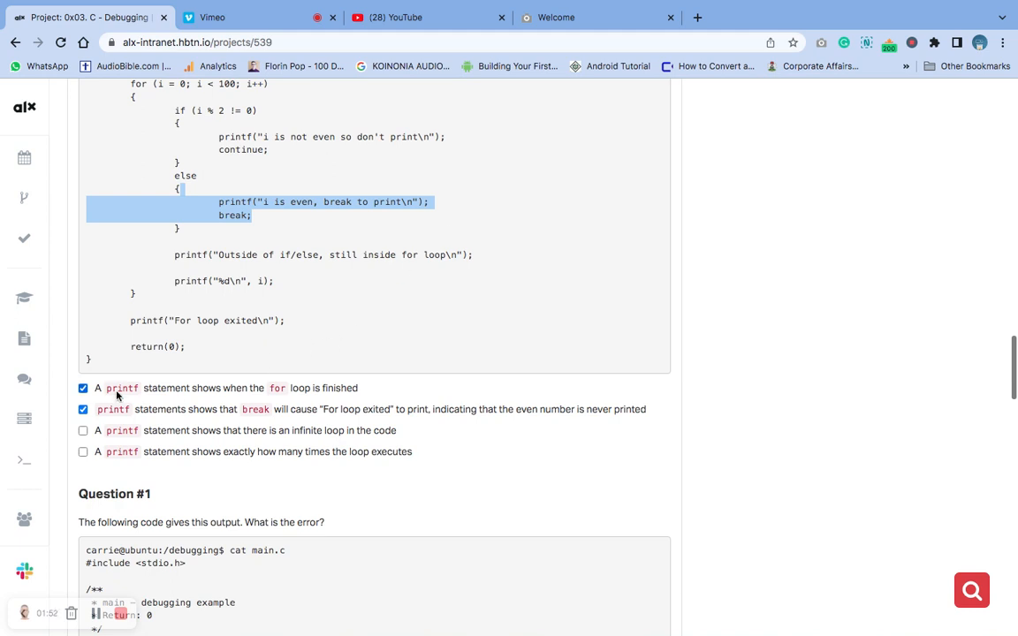
{"action": "mouse_move", "coordinate": [466, 451]}
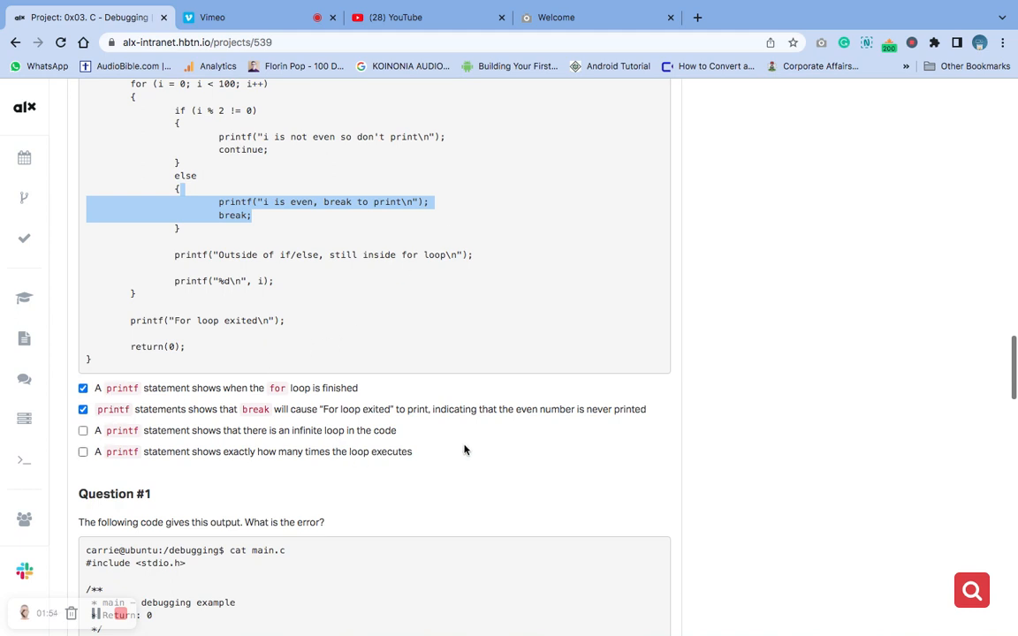
Scroll to Question #1 and highlight its program listing to study it
{"action": "scroll", "scroll_direction": "down", "scroll_amount": 3}
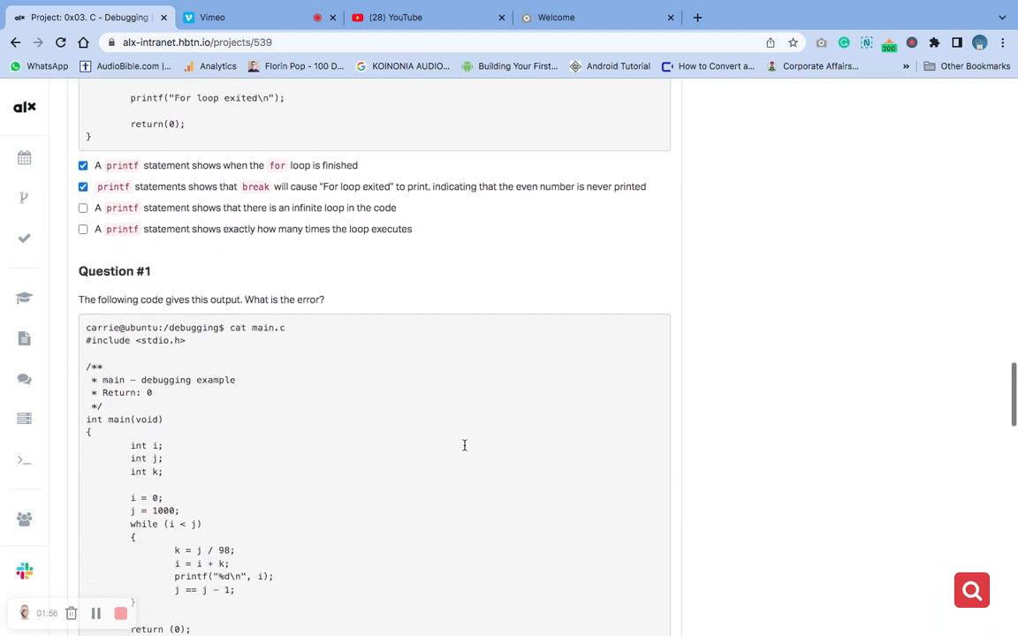
{"action": "scroll", "scroll_direction": "down", "scroll_amount": 3}
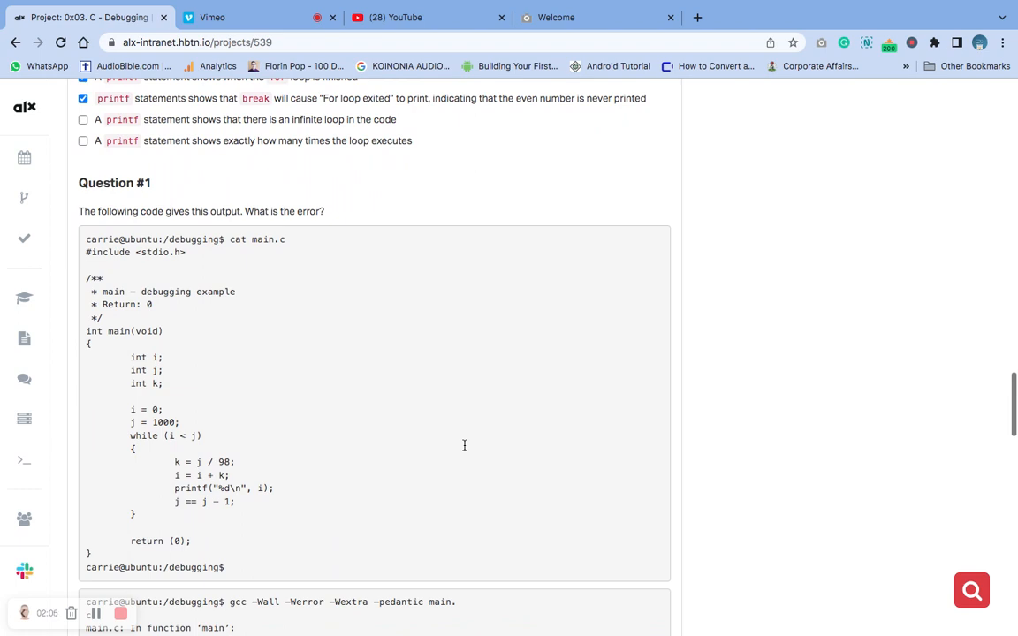
{"action": "scroll", "scroll_direction": "down", "scroll_amount": 3}
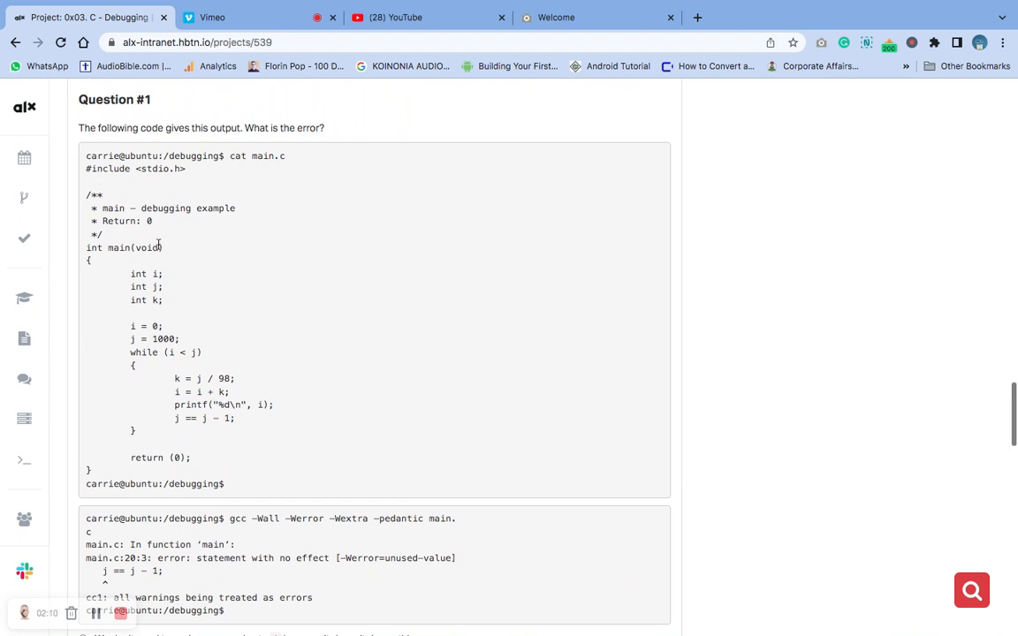
{"action": "scroll", "scroll_direction": "down", "scroll_amount": 3}
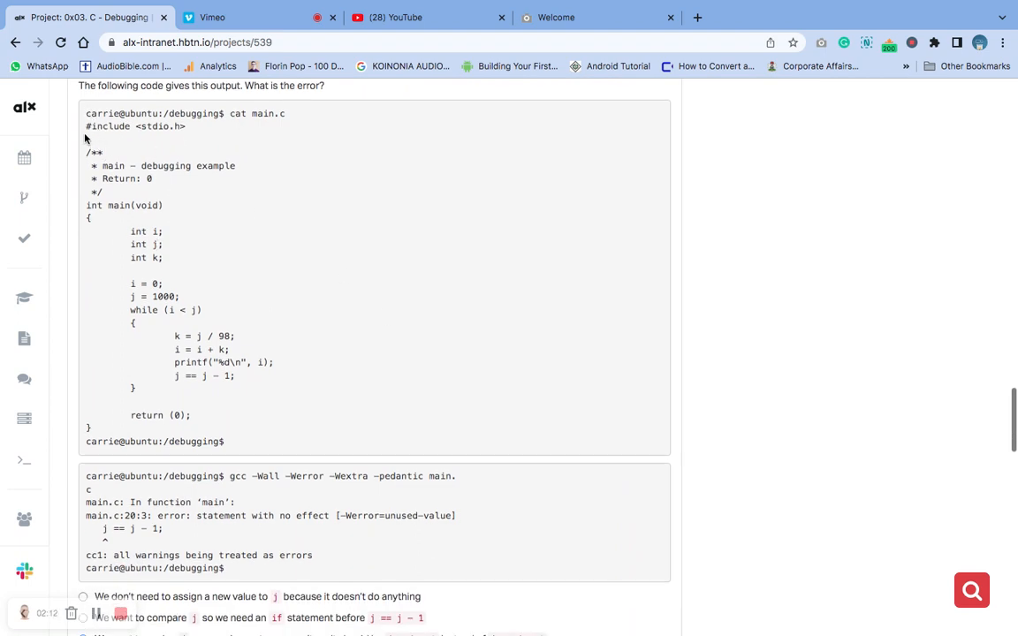
{"action": "left_click_drag", "start_coordinate": [85, 126], "coordinate": [160, 243]}
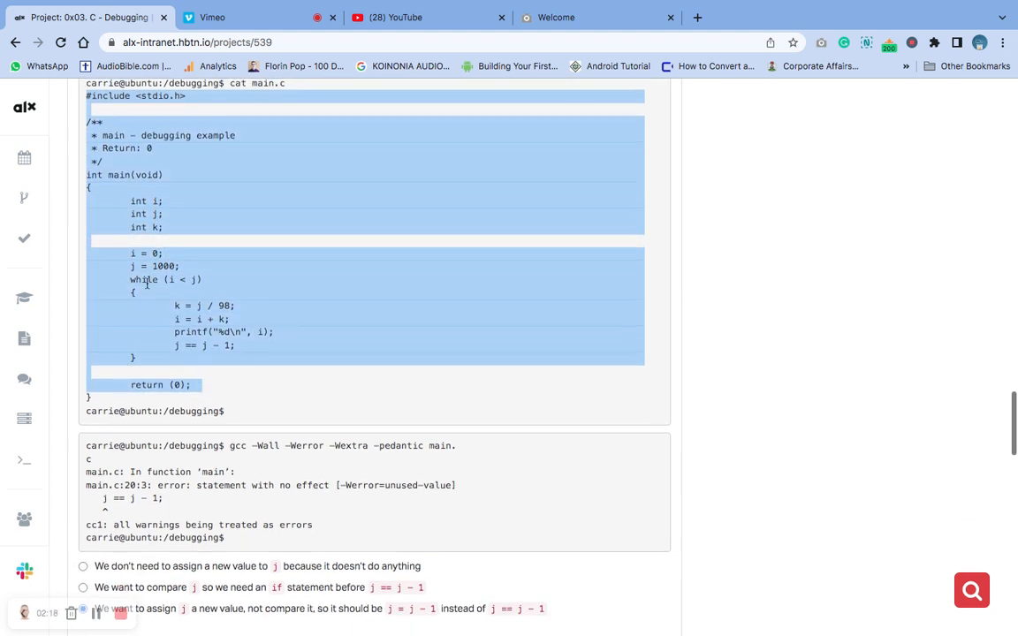
{"action": "left_click", "coordinate": [150, 284]}
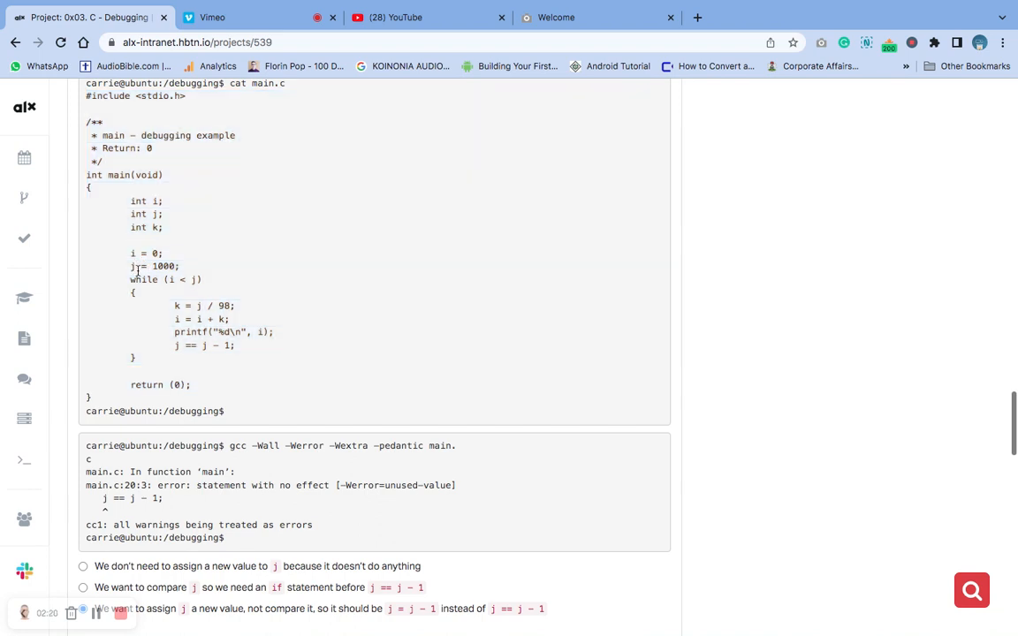
{"action": "mouse_move", "coordinate": [158, 214]}
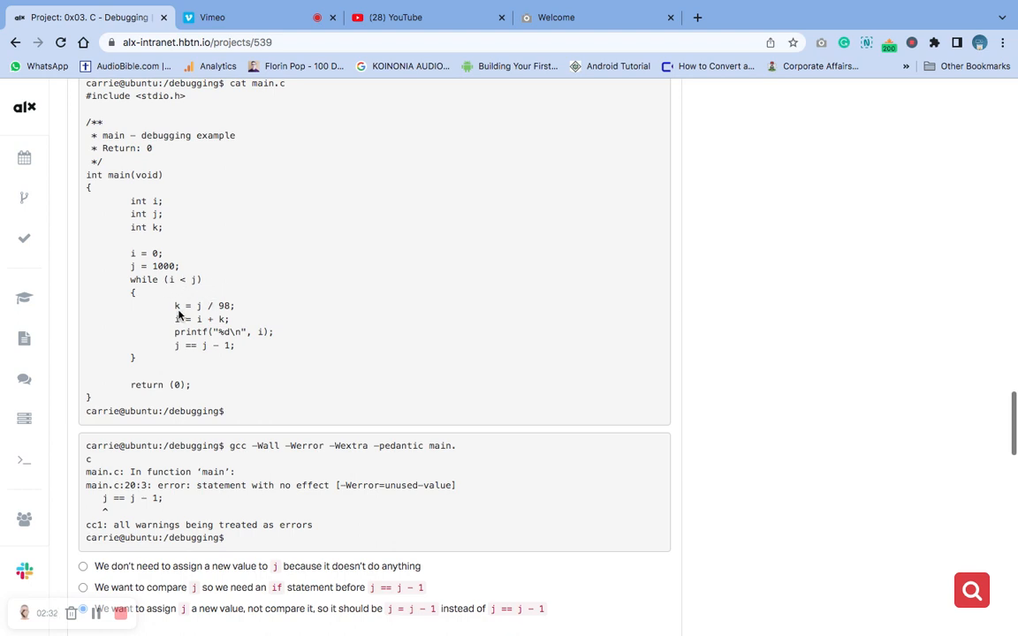
{"action": "mouse_move", "coordinate": [184, 309]}
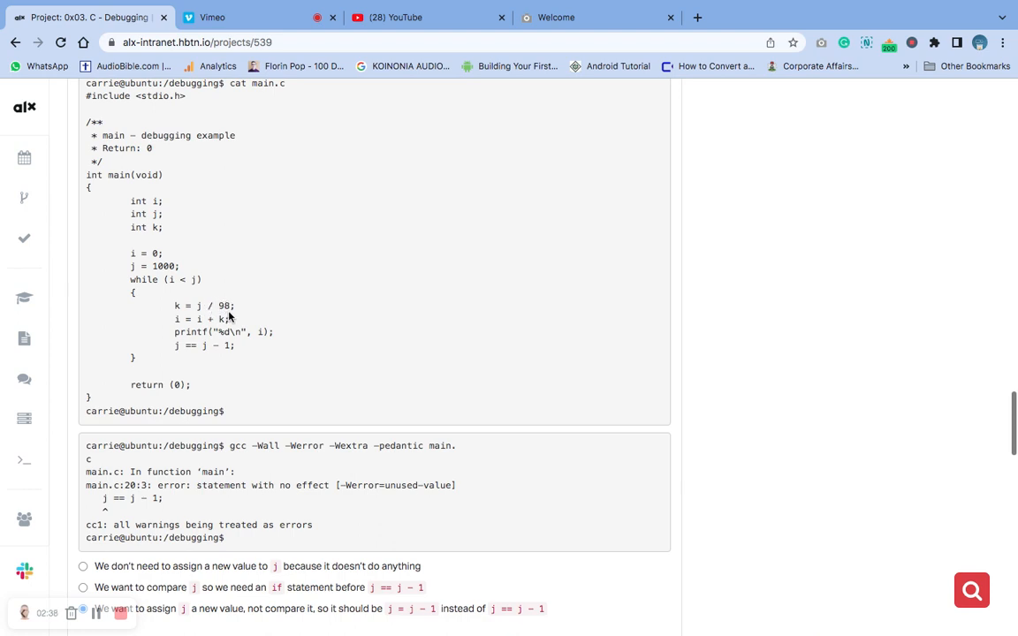
Choose the third option, that j should be assigned j = j - 1, not compared
{"action": "left_click", "coordinate": [83, 583]}
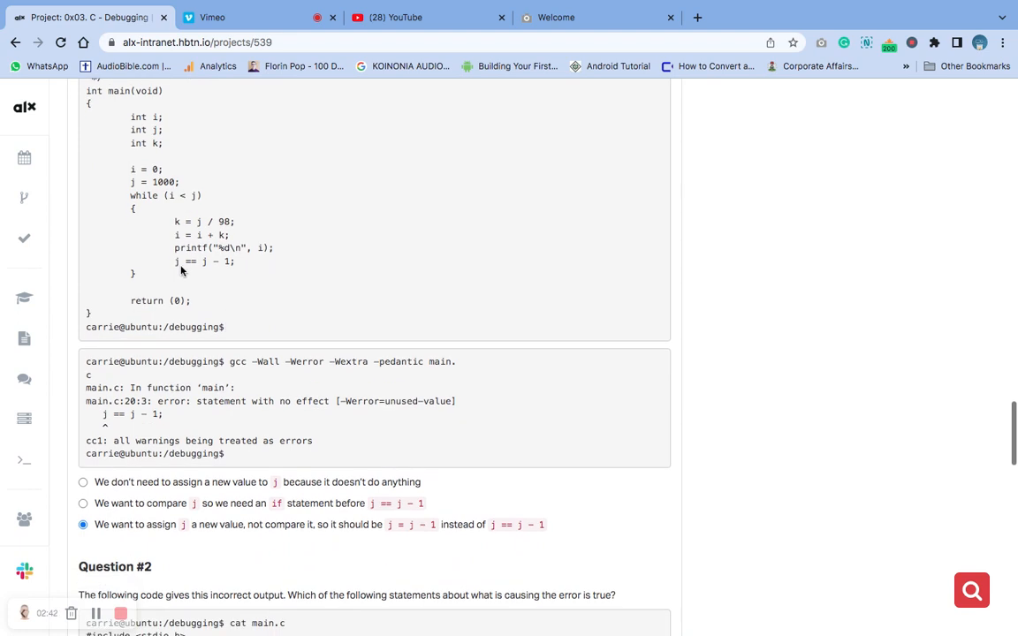
{"action": "mouse_move", "coordinate": [191, 264]}
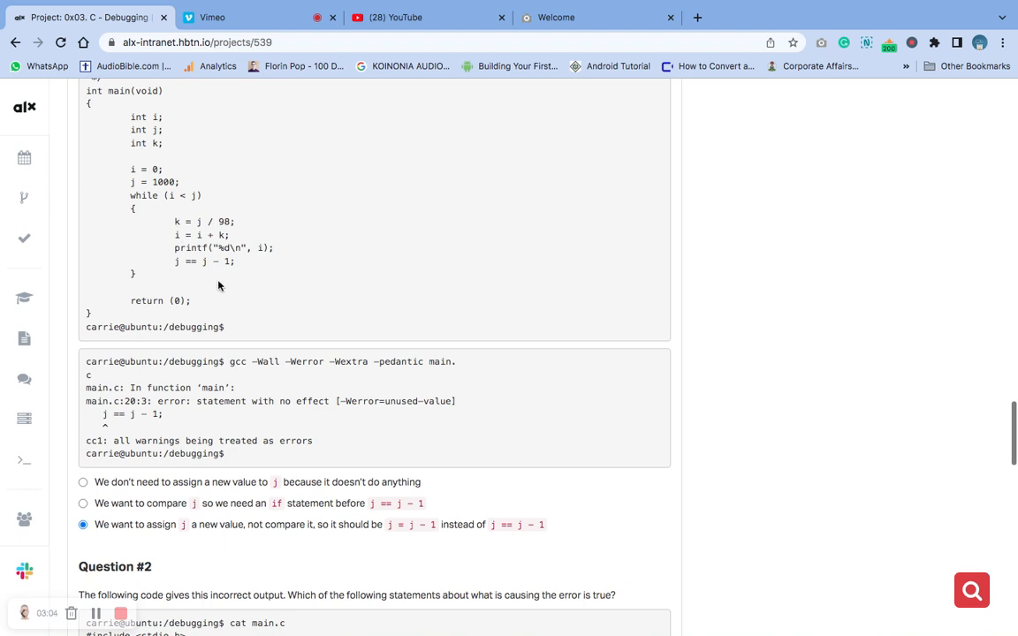
{"action": "mouse_move", "coordinate": [262, 271]}
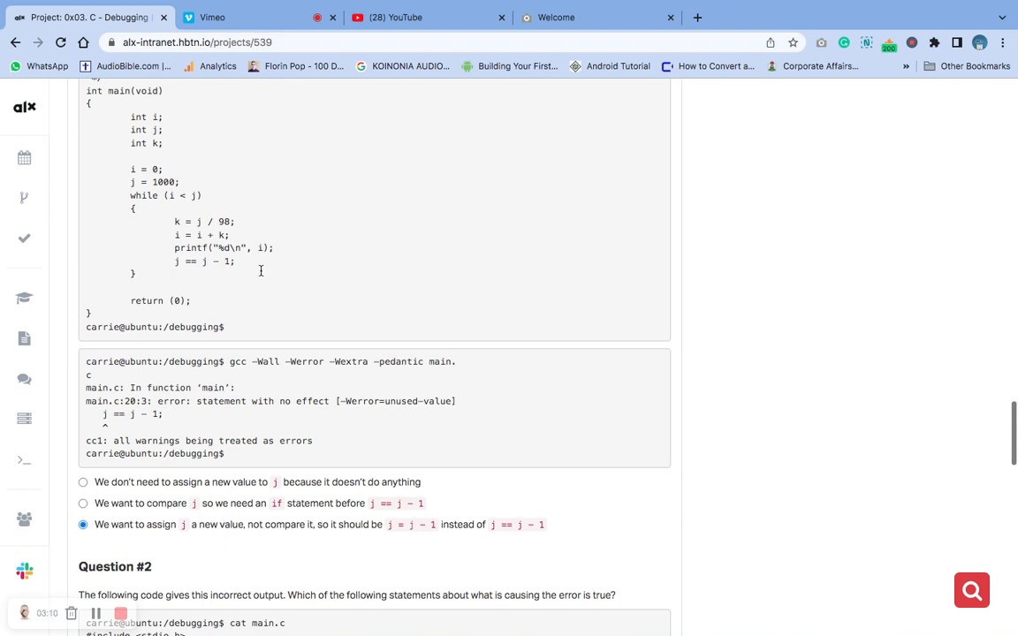
{"action": "mouse_move", "coordinate": [188, 263]}
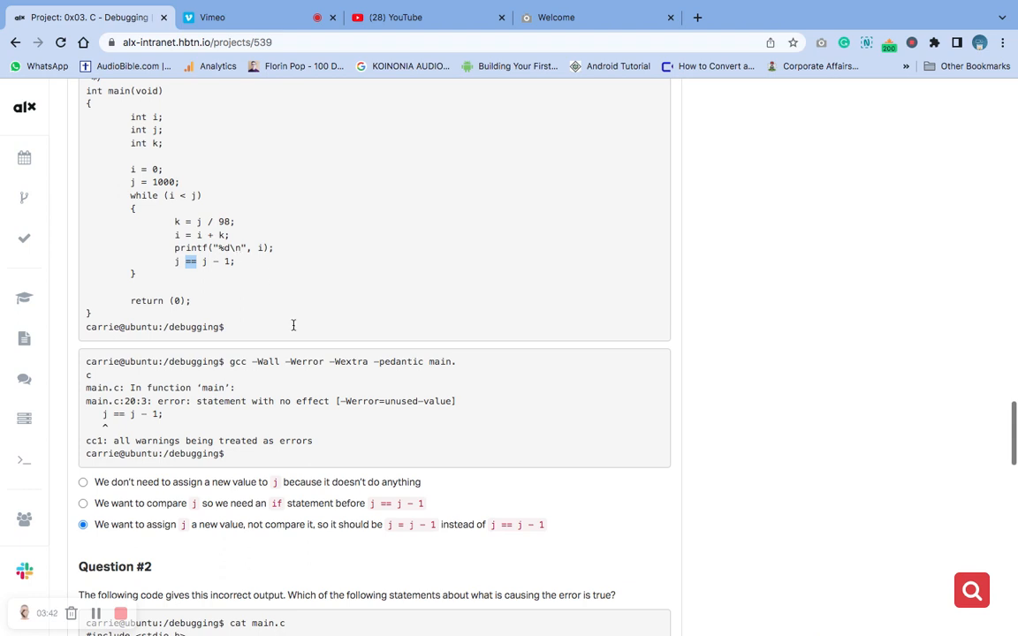
{"action": "mouse_move", "coordinate": [294, 330]}
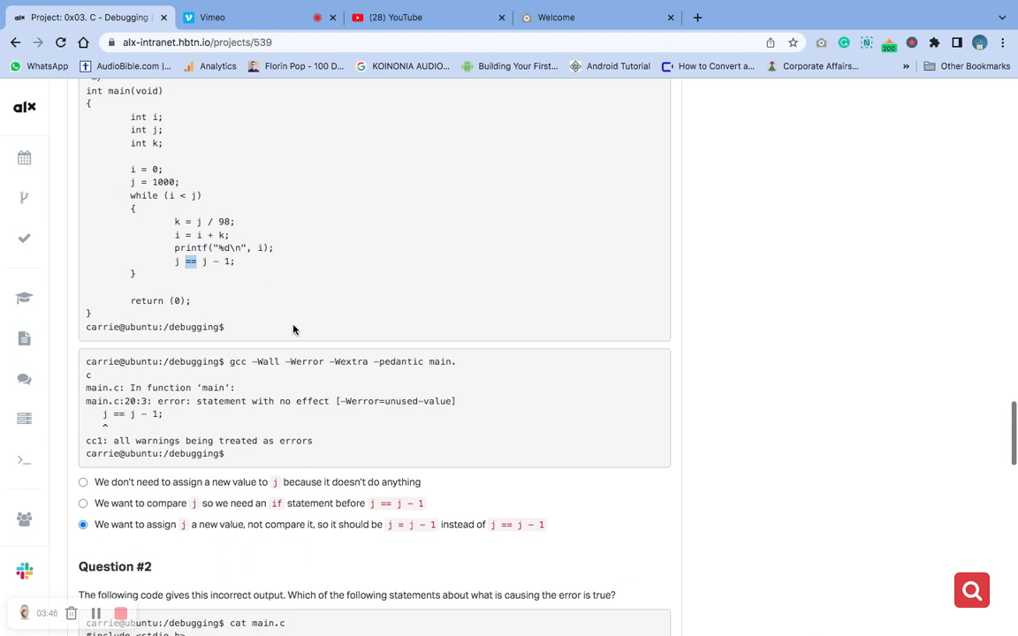
{"action": "mouse_move", "coordinate": [221, 275]}
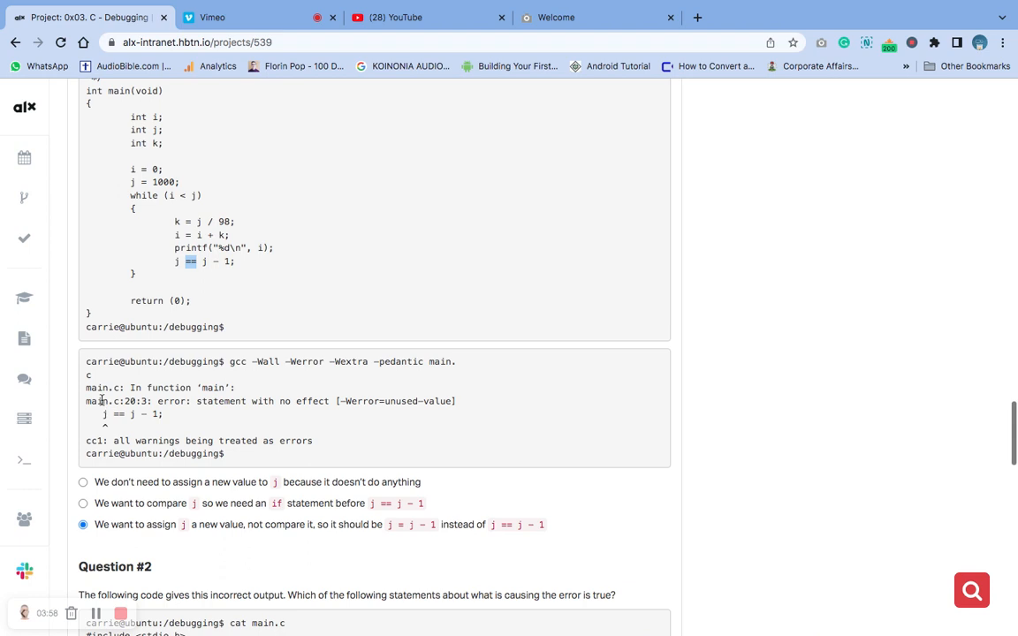
{"action": "left_click_drag", "start_coordinate": [85, 387], "coordinate": [150, 414]}
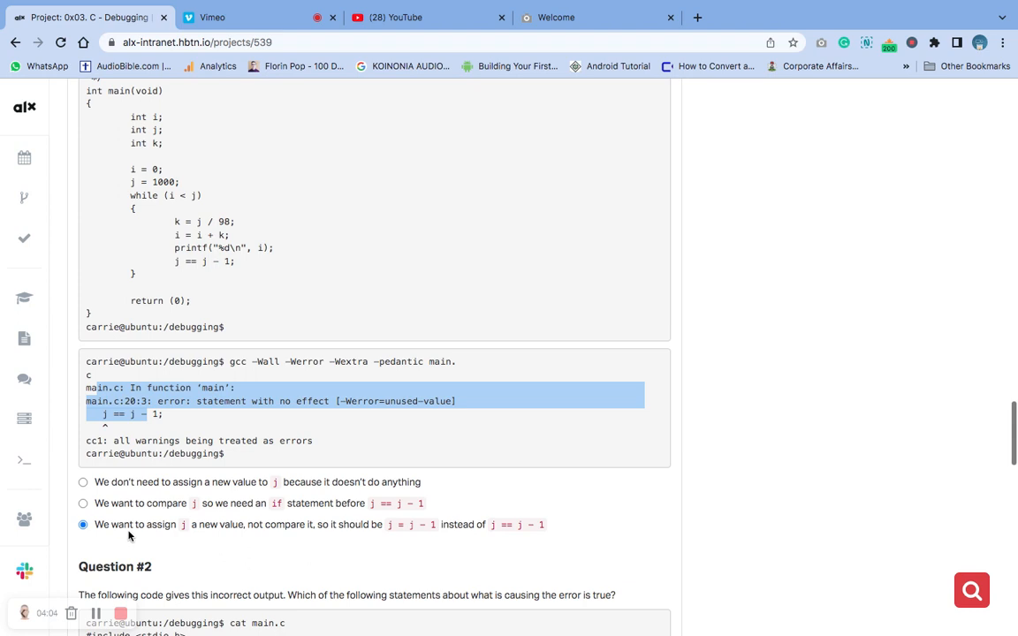
{"action": "mouse_move", "coordinate": [197, 537]}
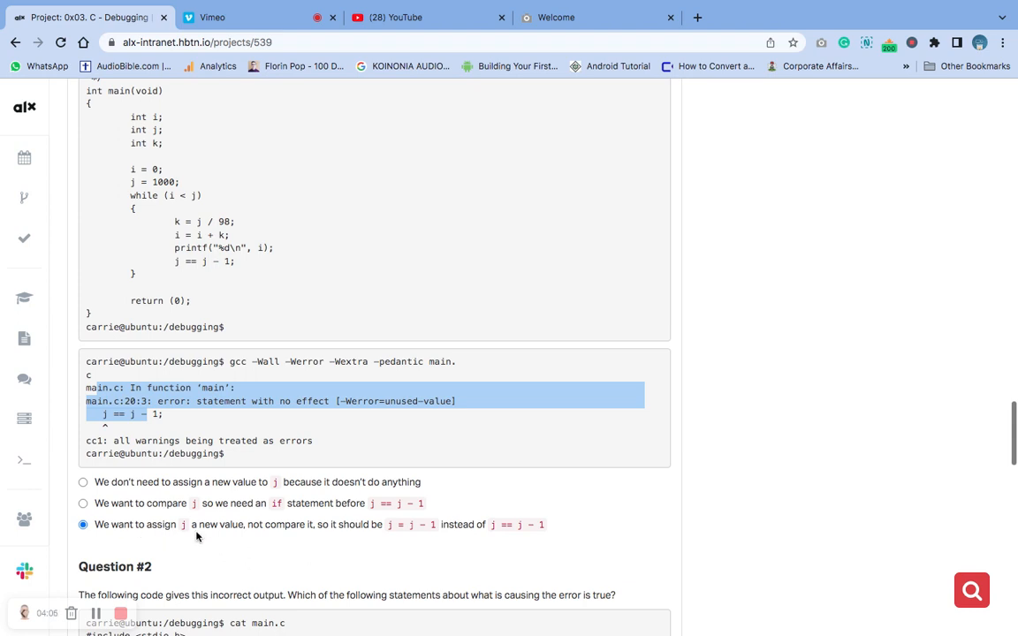
{"action": "mouse_move", "coordinate": [298, 537]}
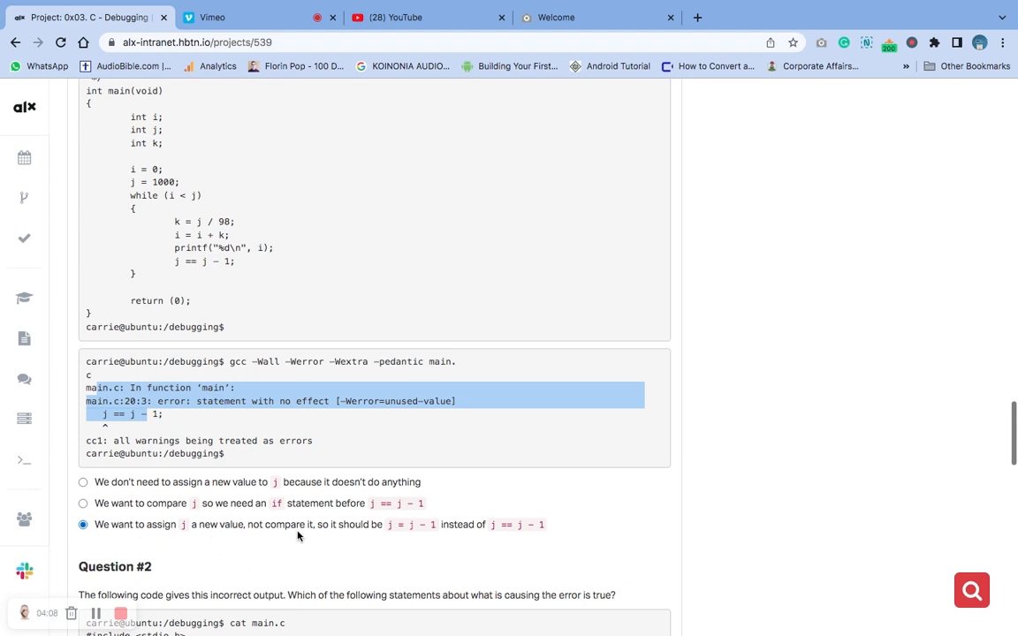
{"action": "mouse_move", "coordinate": [209, 287]}
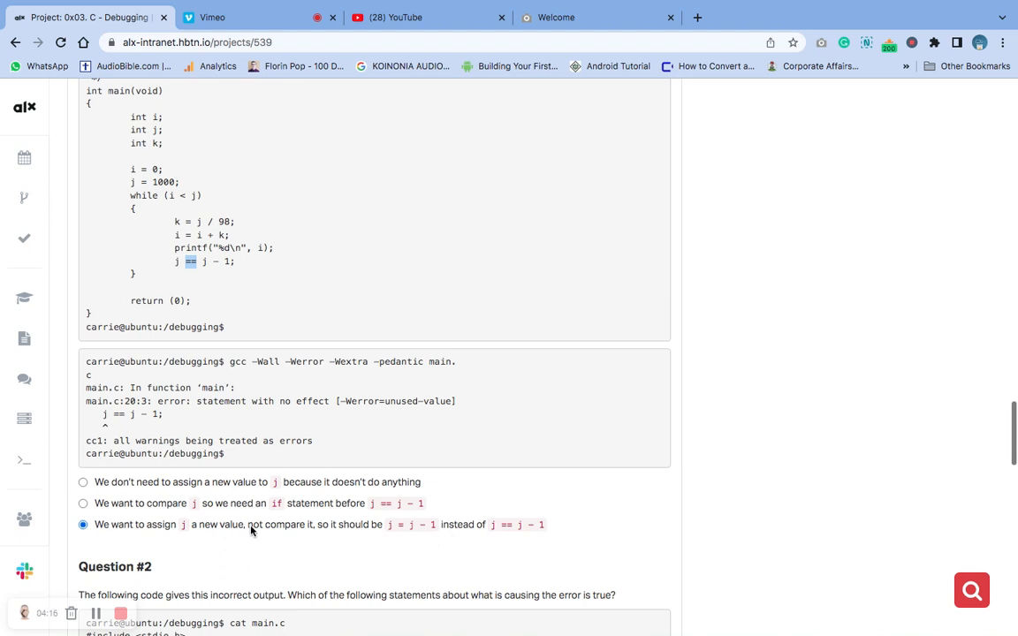
{"action": "scroll", "scroll_direction": "down", "scroll_amount": 3}
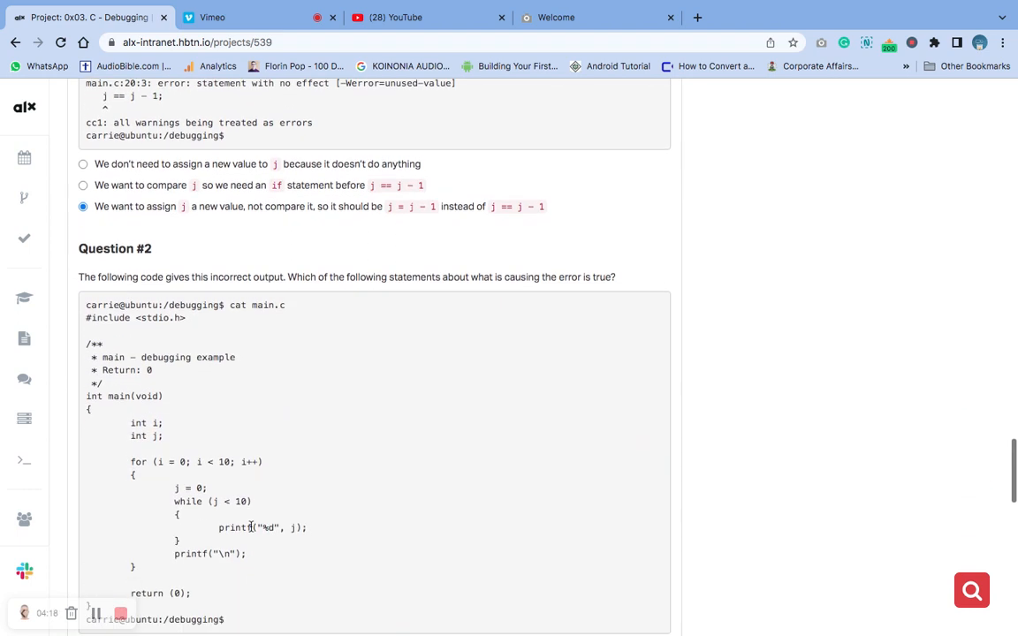
Scroll through Question #2's nested-loop code and its 'j never increments' options to Question #3
{"action": "scroll", "scroll_direction": "down", "scroll_amount": 3}
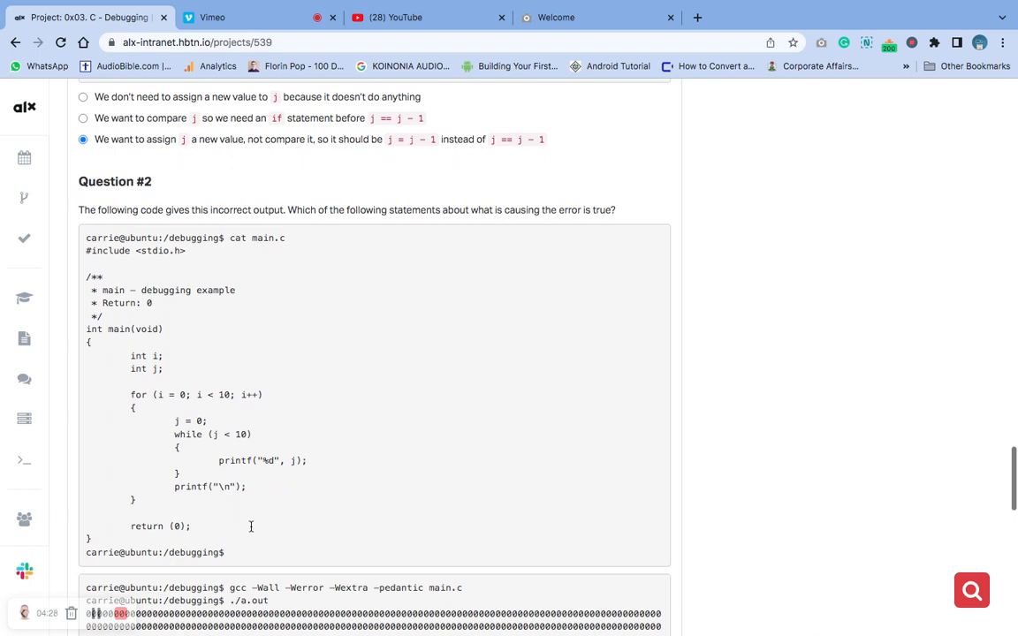
{"action": "scroll", "scroll_direction": "down", "scroll_amount": 3}
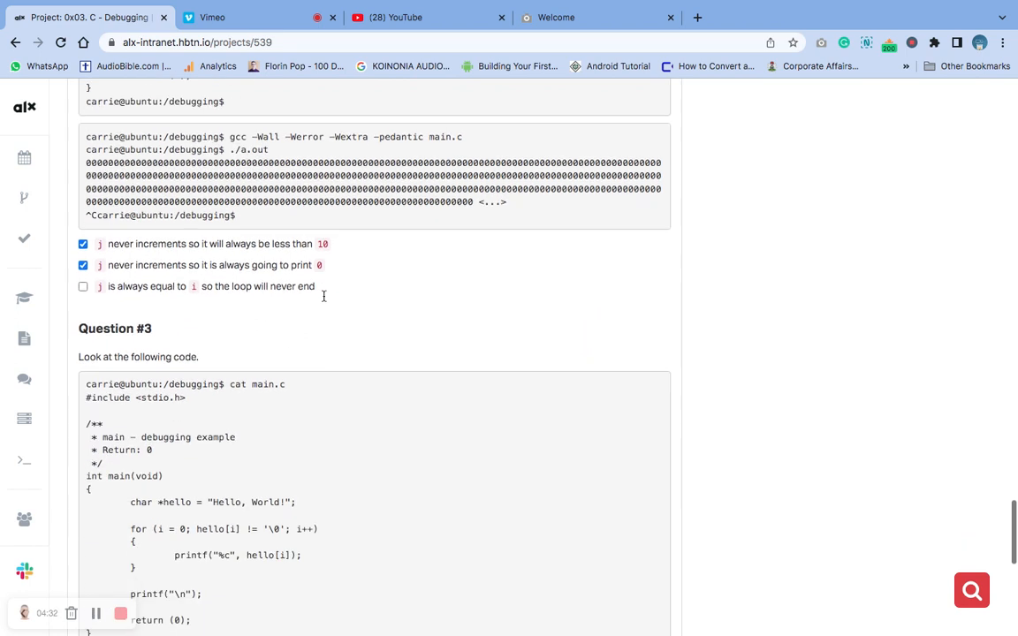
{"action": "scroll", "scroll_direction": "up", "scroll_amount": 3}
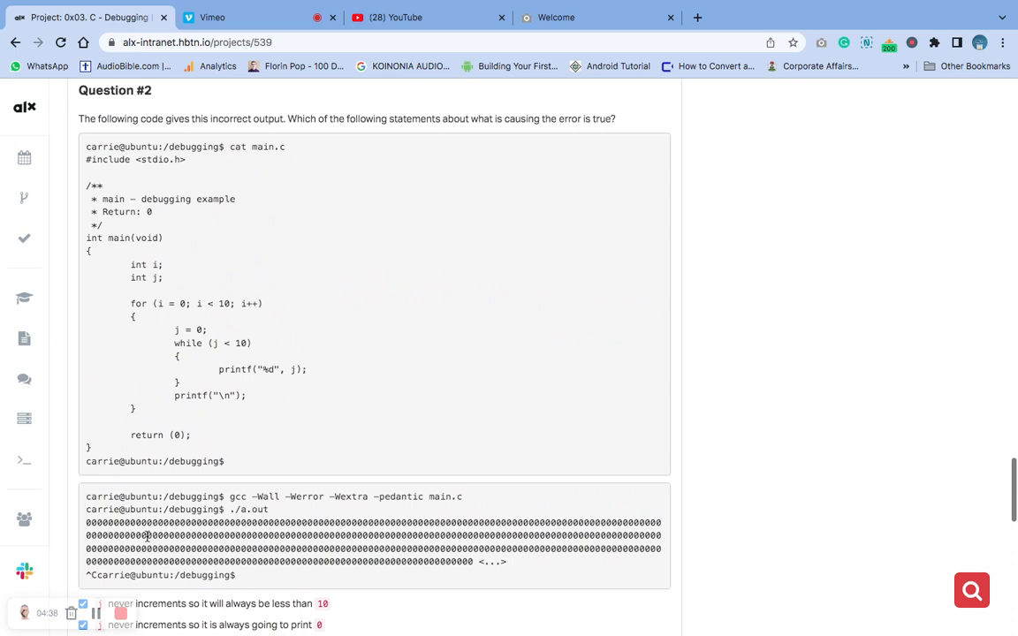
{"action": "mouse_move", "coordinate": [150, 443]}
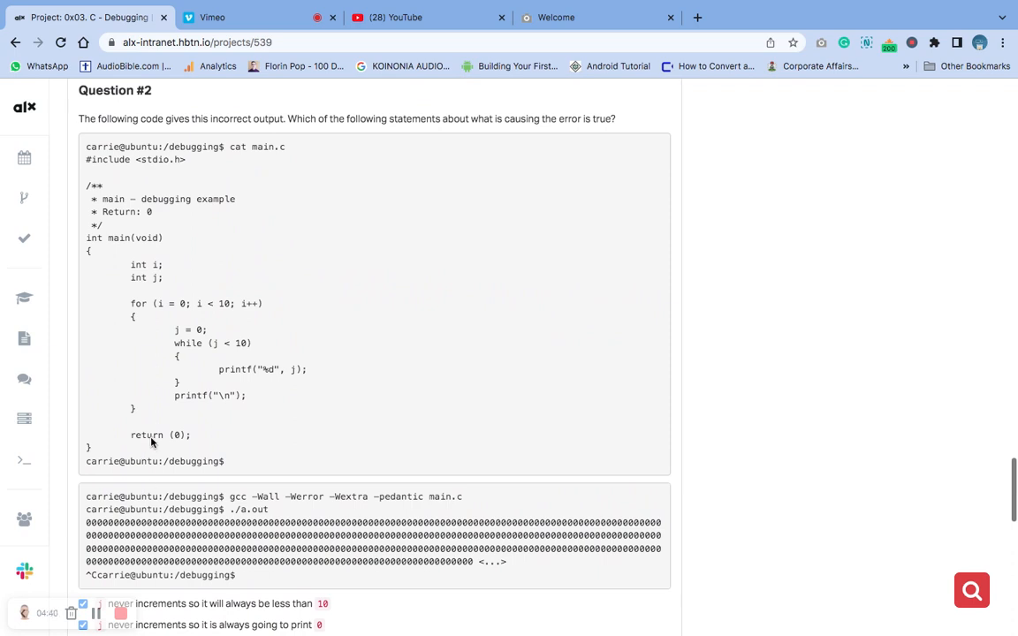
{"action": "mouse_move", "coordinate": [193, 304]}
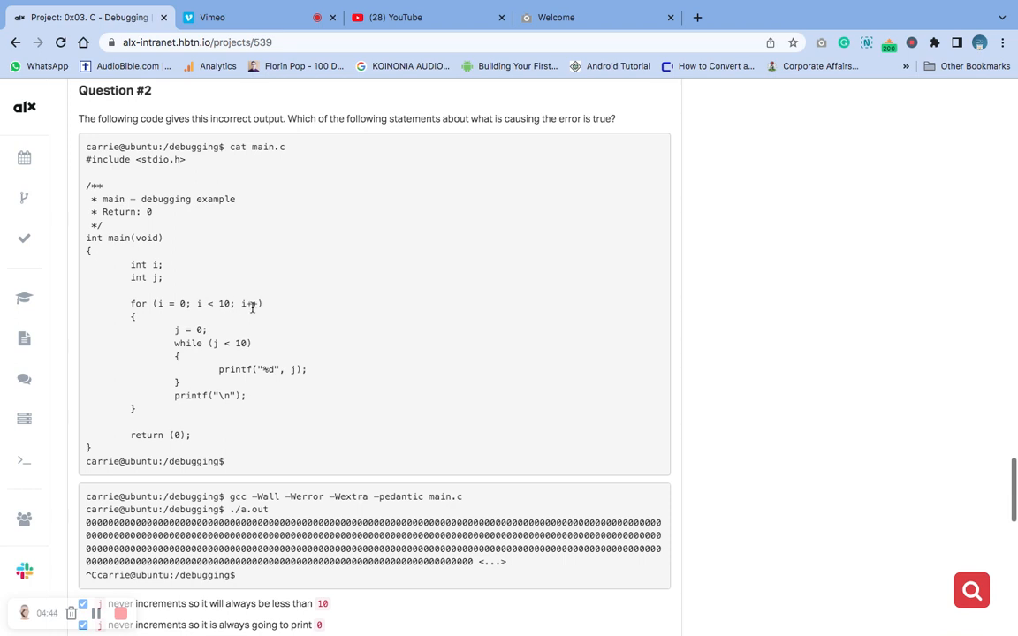
{"action": "mouse_move", "coordinate": [251, 362]}
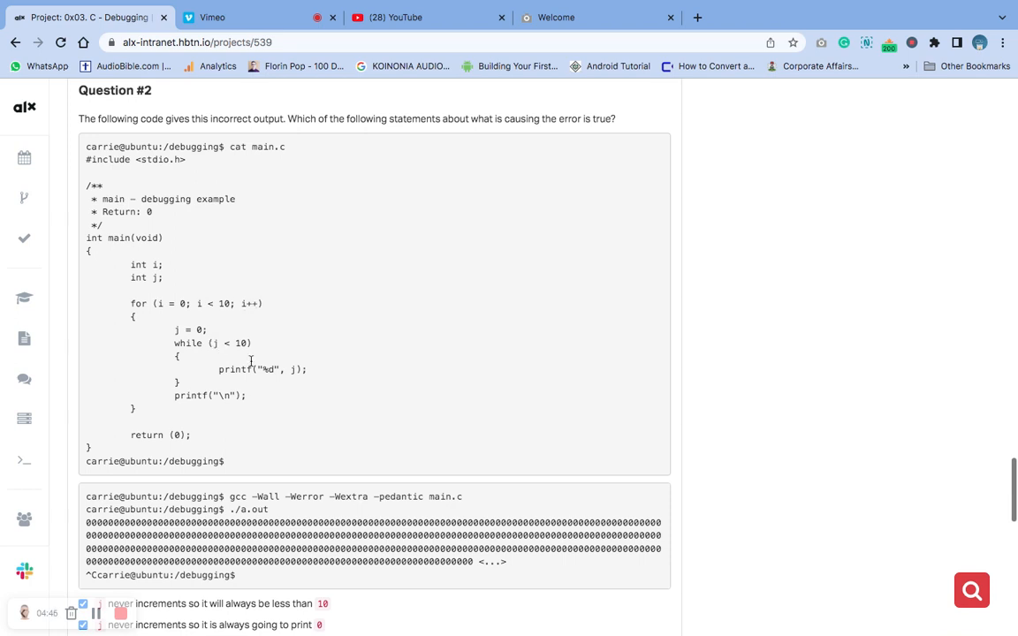
{"action": "scroll", "scroll_direction": "down", "scroll_amount": 3}
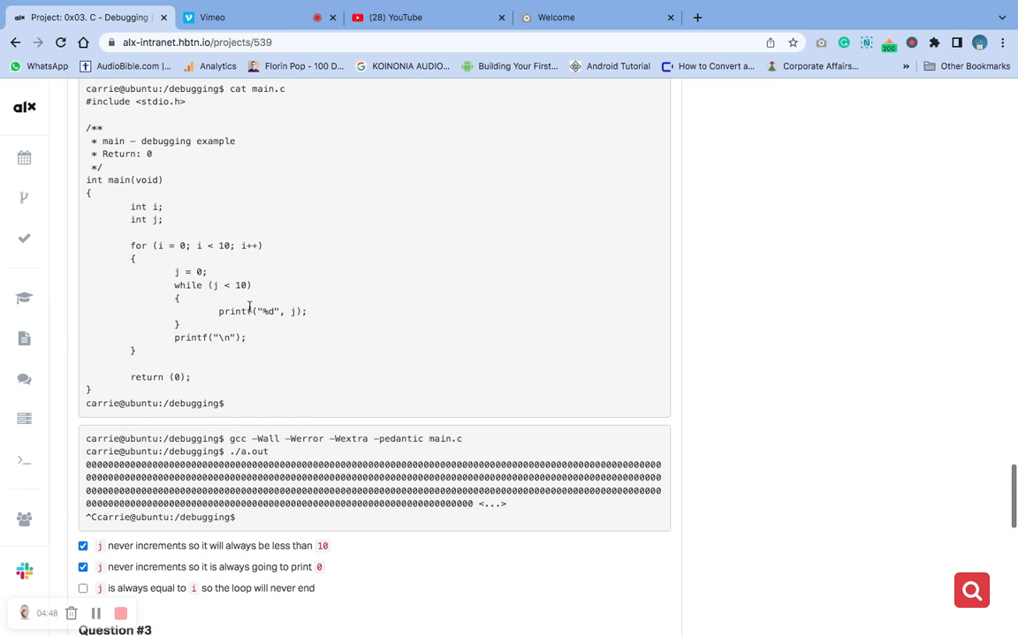
{"action": "scroll", "scroll_direction": "down", "scroll_amount": 3}
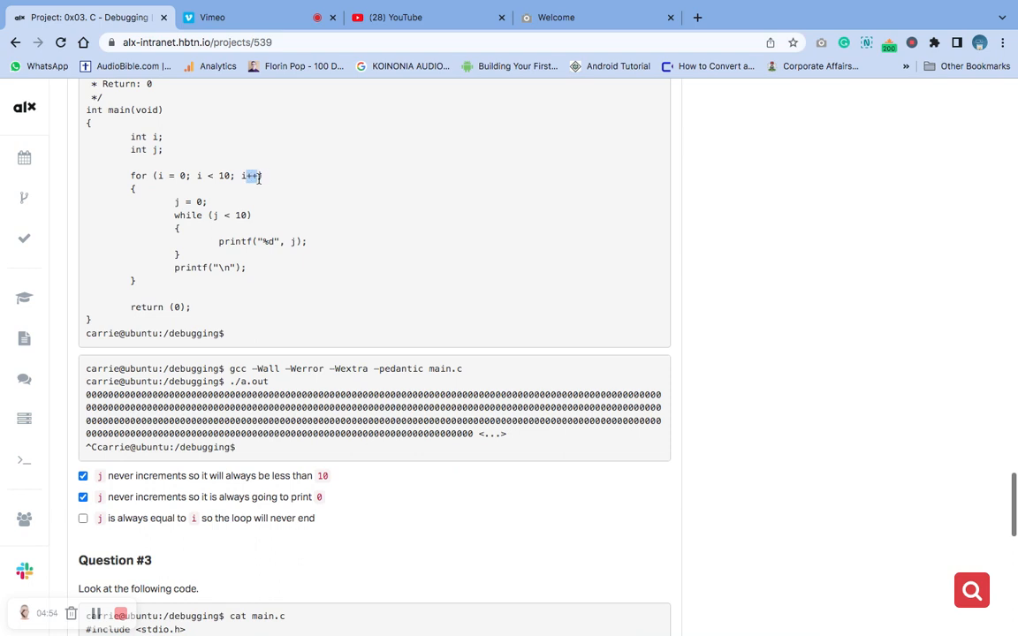
{"action": "mouse_move", "coordinate": [228, 277]}
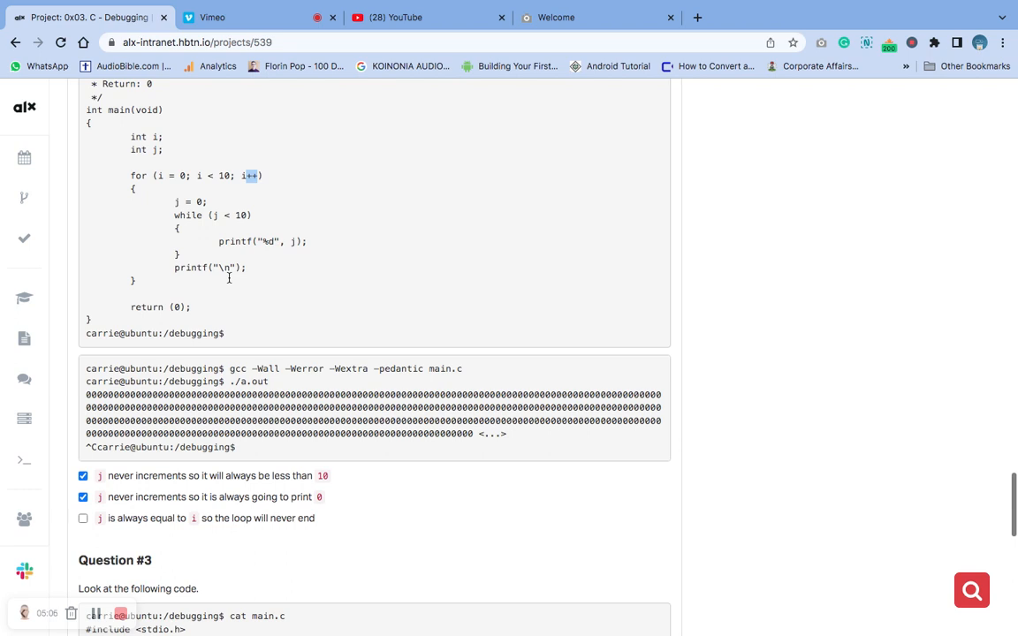
{"action": "mouse_move", "coordinate": [162, 363]}
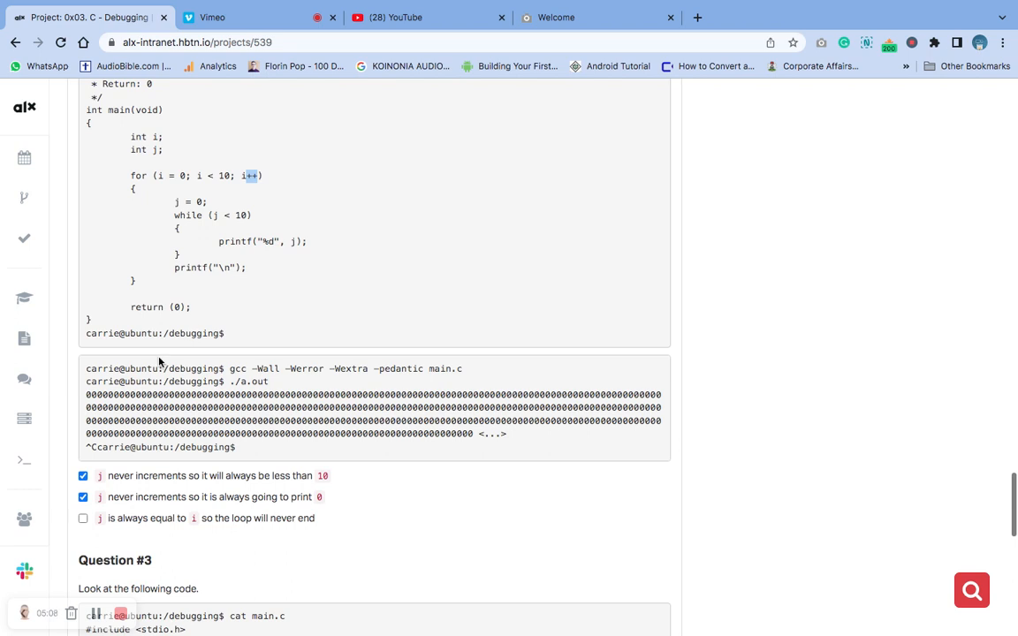
{"action": "scroll", "scroll_direction": "down", "scroll_amount": 3}
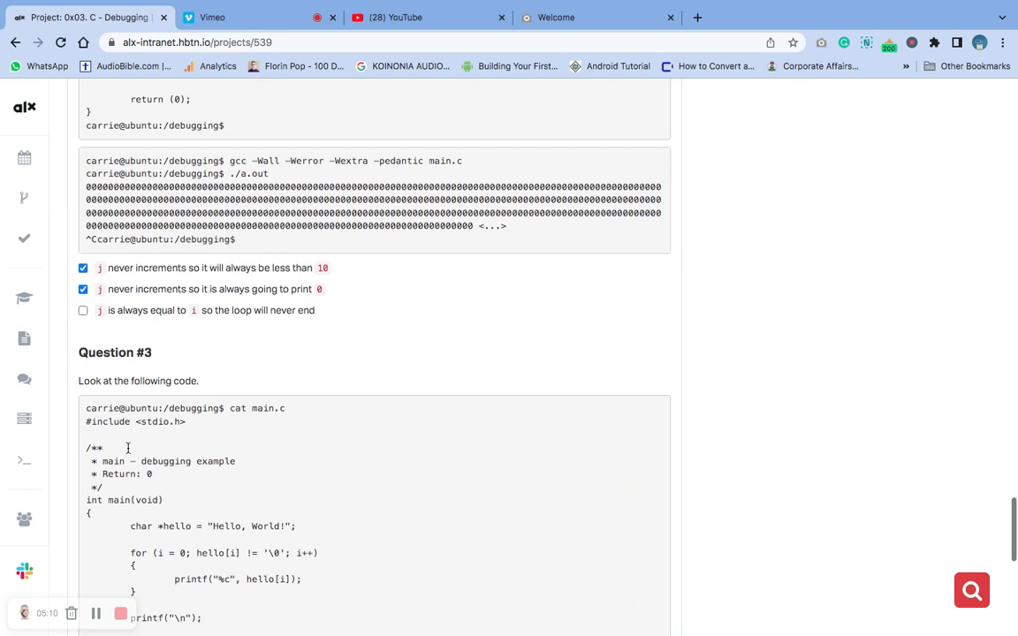
Scroll through Question #3's main.c code and its compiler-error line options
{"action": "scroll", "scroll_direction": "down", "scroll_amount": 3}
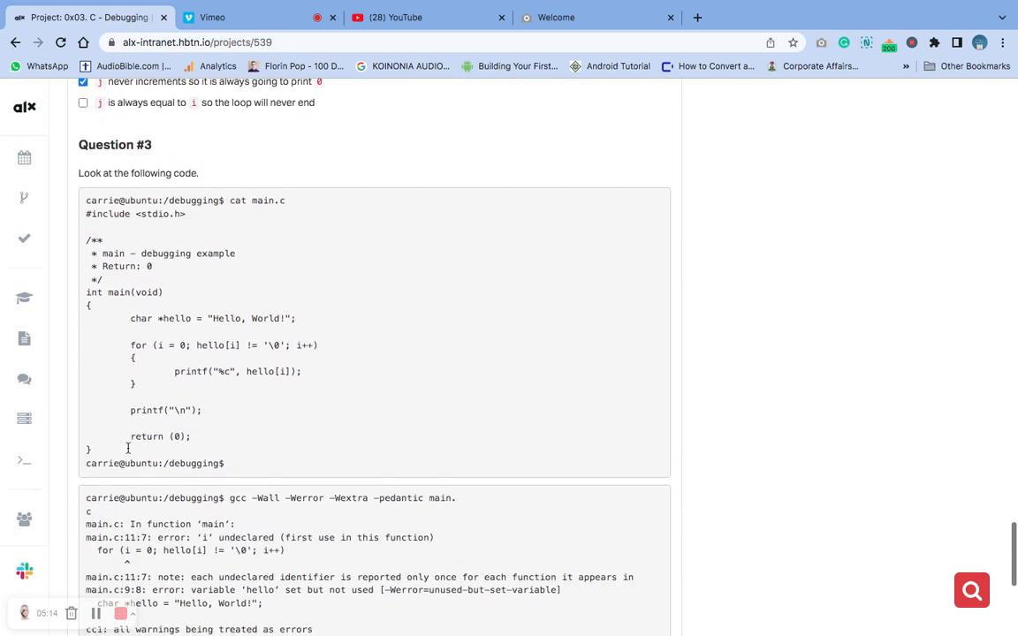
{"action": "scroll", "scroll_direction": "down", "scroll_amount": 3}
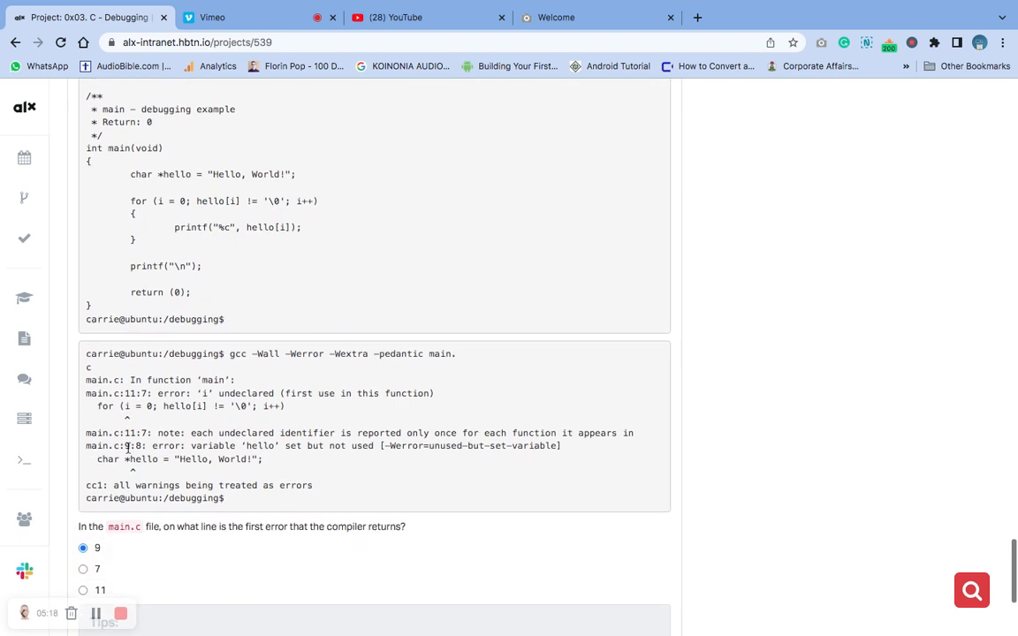
{"action": "scroll", "scroll_direction": "down", "scroll_amount": 3}
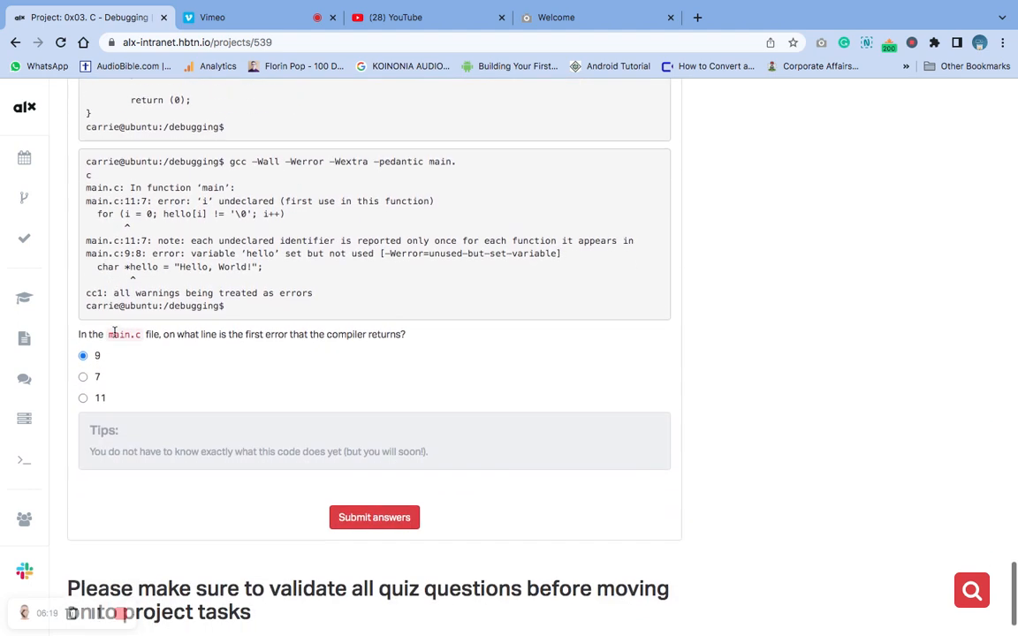
Switch Question #3 to line 11, submit the answers, and reach the completion notice
{"action": "left_click", "coordinate": [83, 335]}
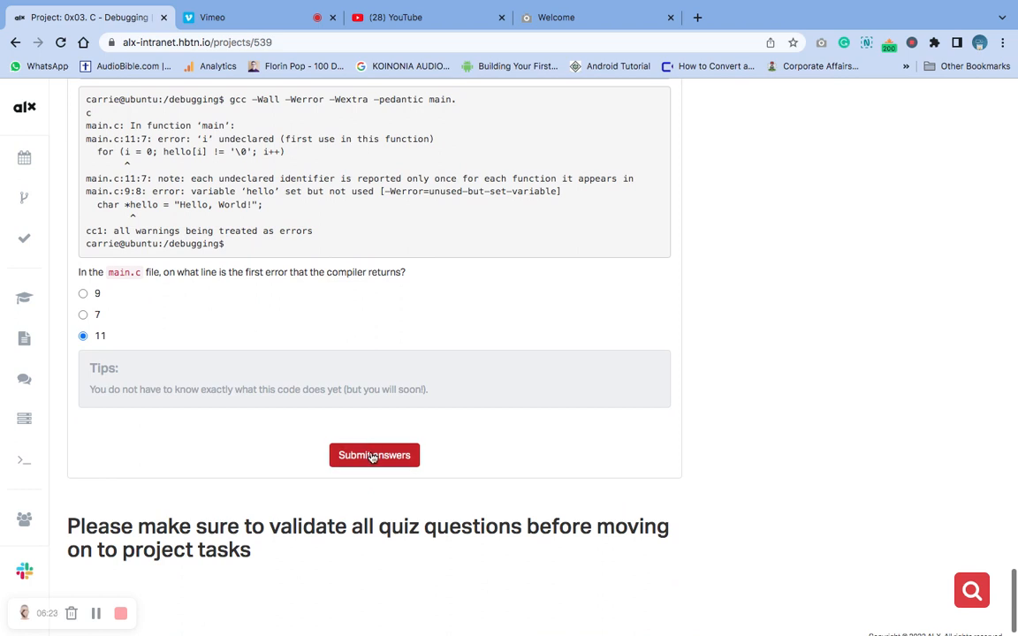
{"action": "left_click", "coordinate": [373, 456]}
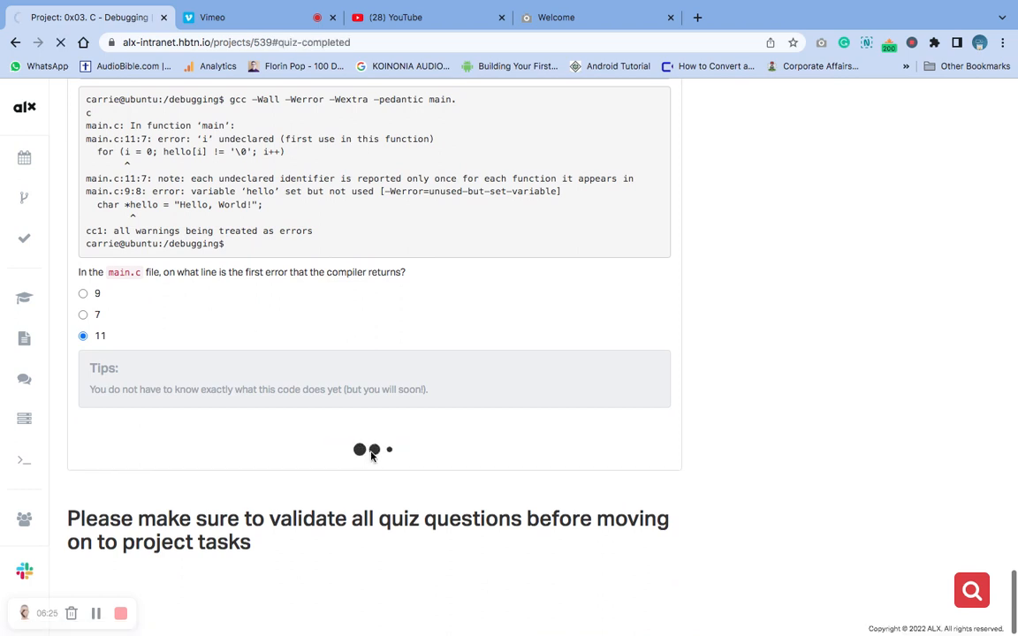
{"action": "scroll", "scroll_direction": "down", "scroll_amount": 3}
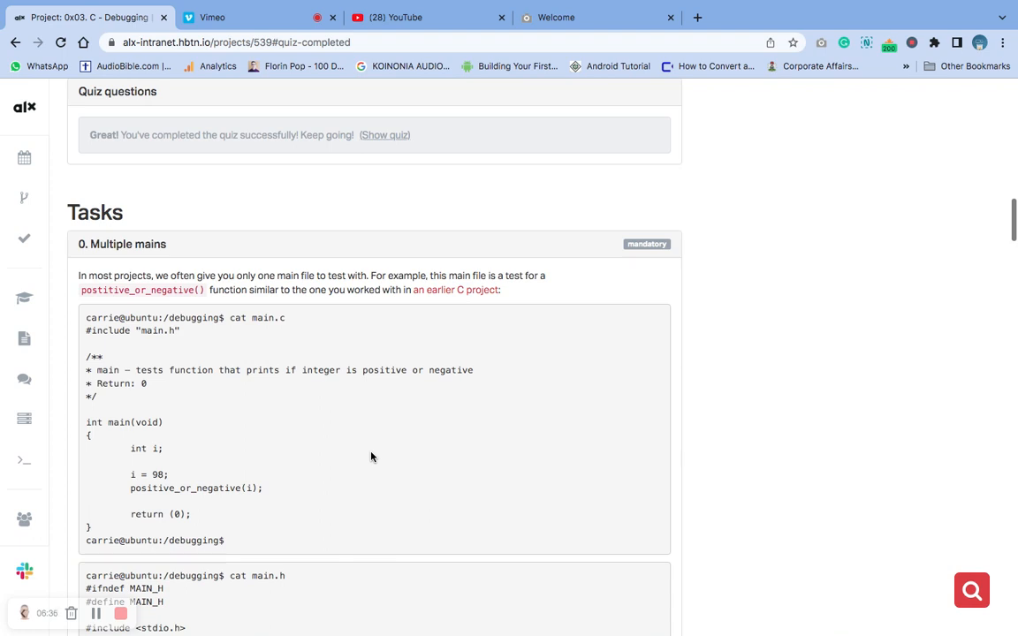
{"action": "scroll", "scroll_direction": "down", "scroll_amount": 3}
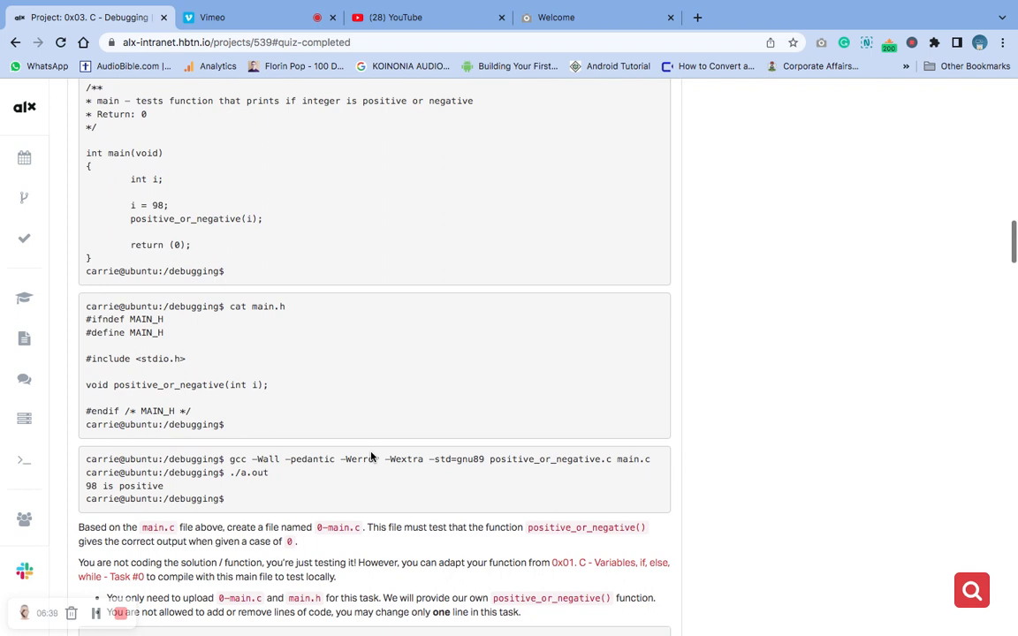